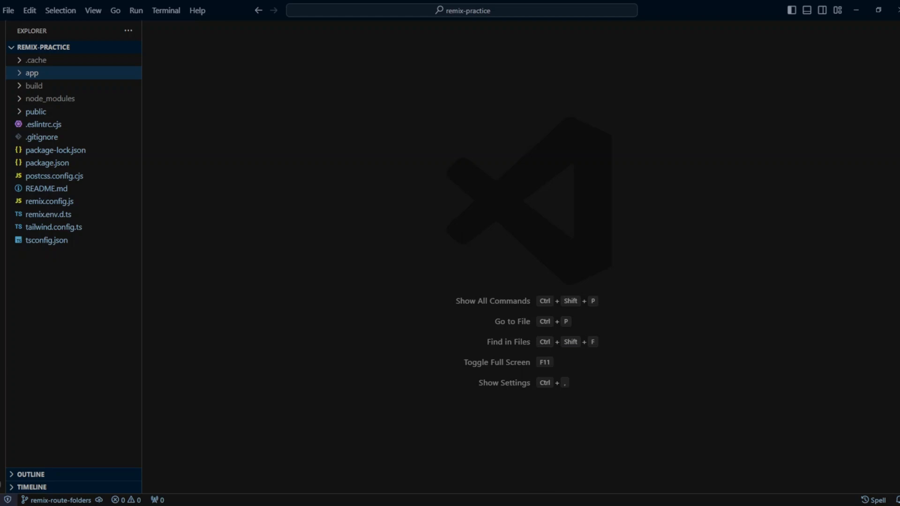
Expand app/routes and browse the flat route files about.tsx, _index.tsx and contact.tsx
{"action": "left_click", "coordinate": [31, 73]}
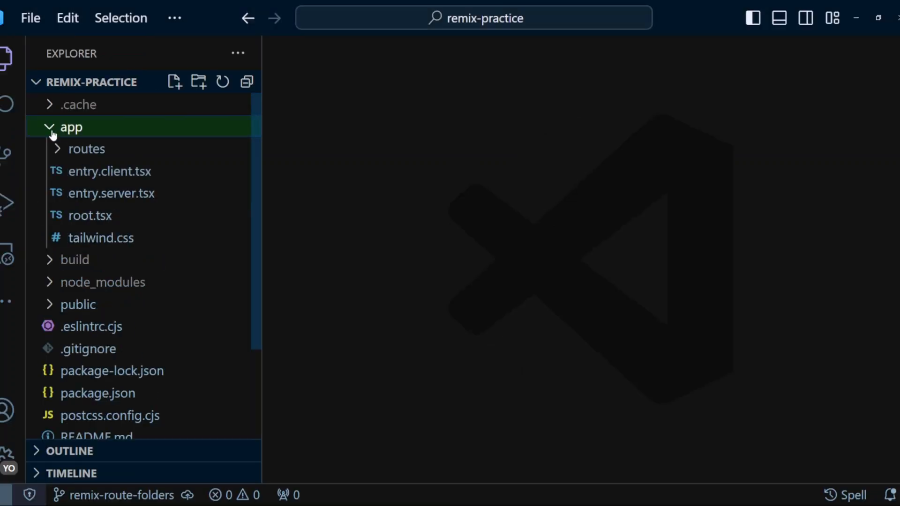
{"action": "left_click", "coordinate": [86, 148]}
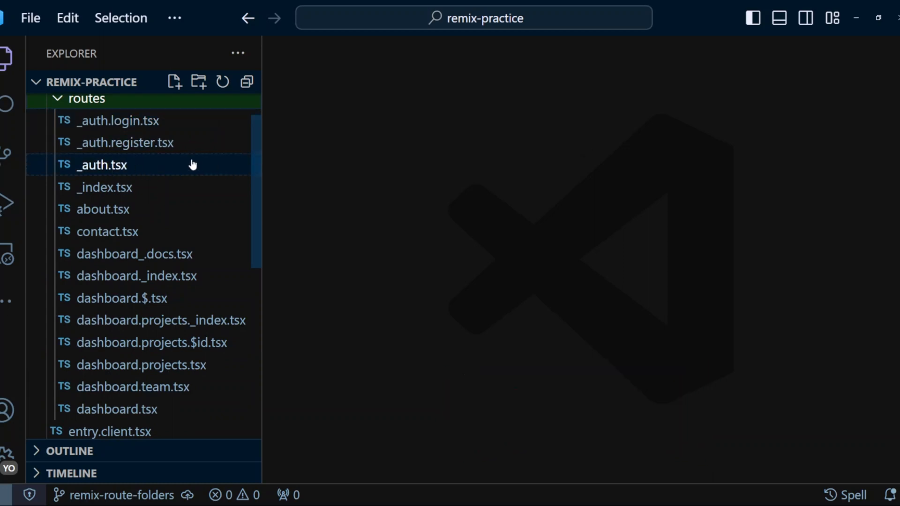
{"action": "left_click", "coordinate": [103, 209]}
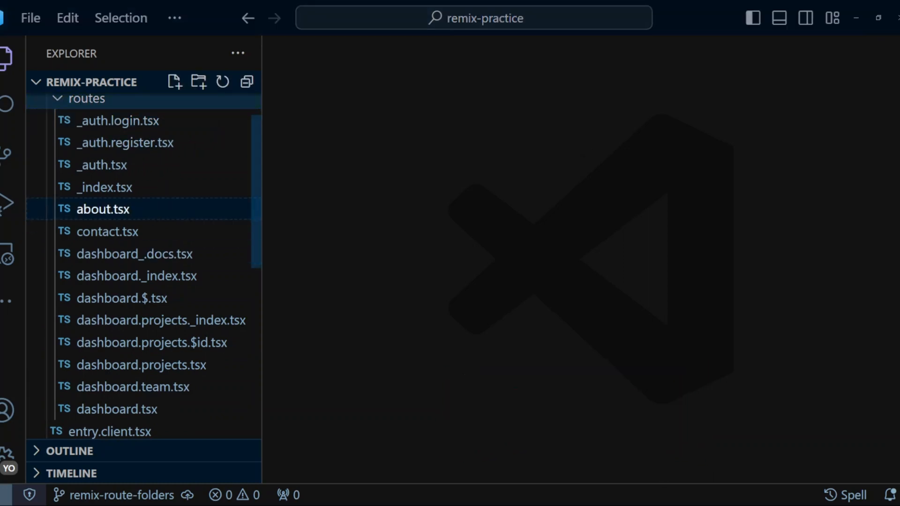
{"action": "left_click", "coordinate": [105, 186]}
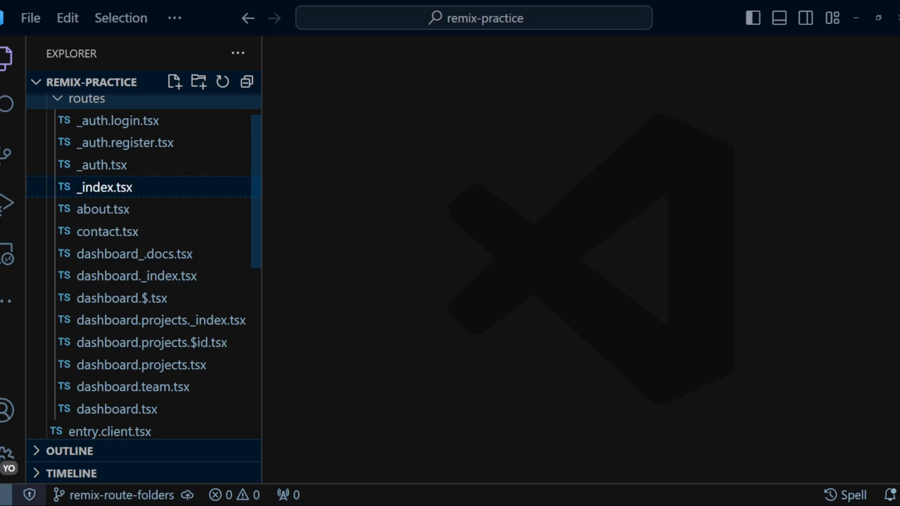
{"action": "left_click", "coordinate": [107, 231]}
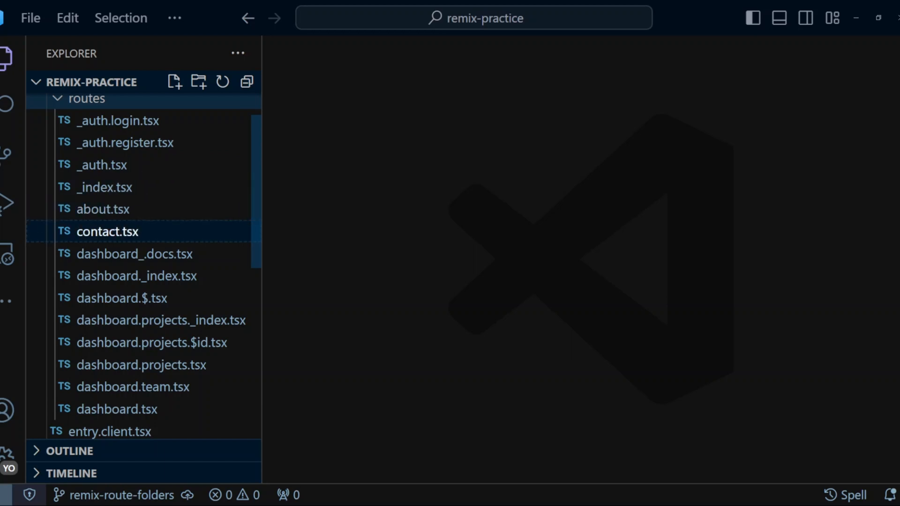
Create an _index folder in routes and move _index.tsx into it
{"action": "right_click", "coordinate": [86, 149]}
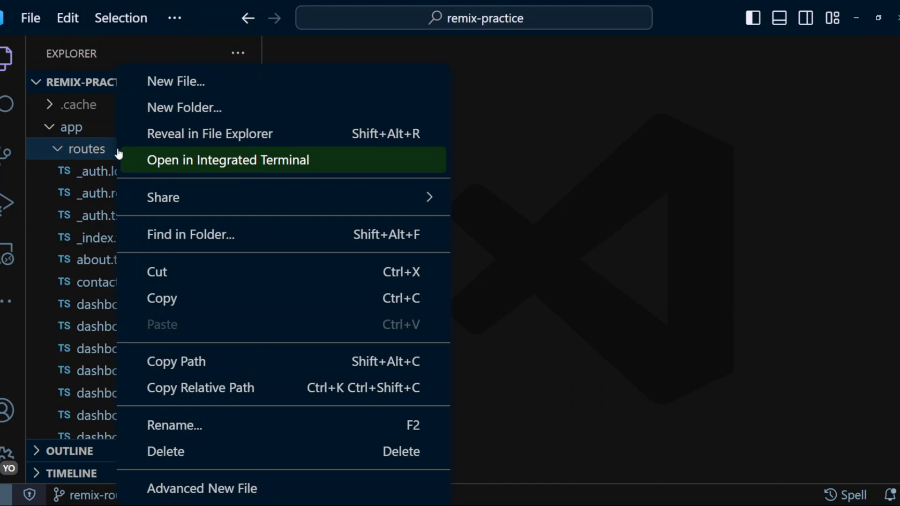
{"action": "left_click", "coordinate": [184, 107]}
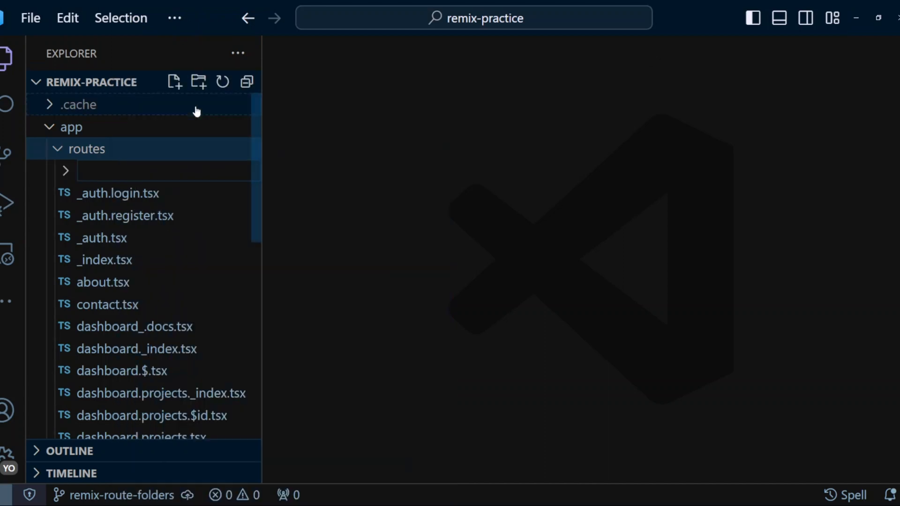
{"action": "type", "text": "_index"}
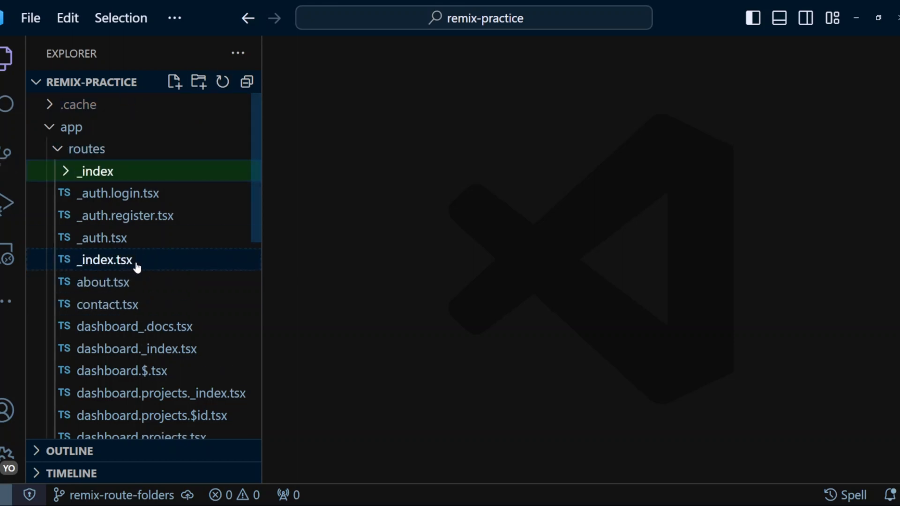
{"action": "left_click", "coordinate": [95, 170]}
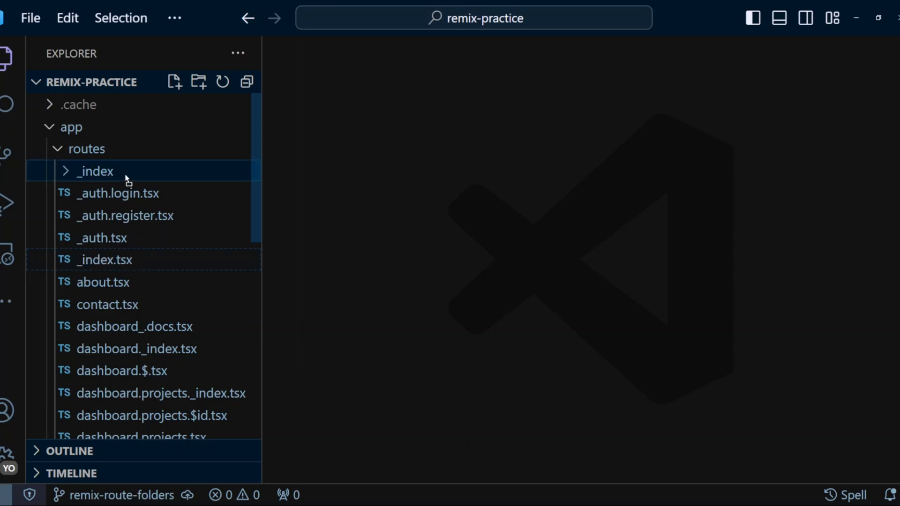
{"action": "left_click", "coordinate": [92, 171]}
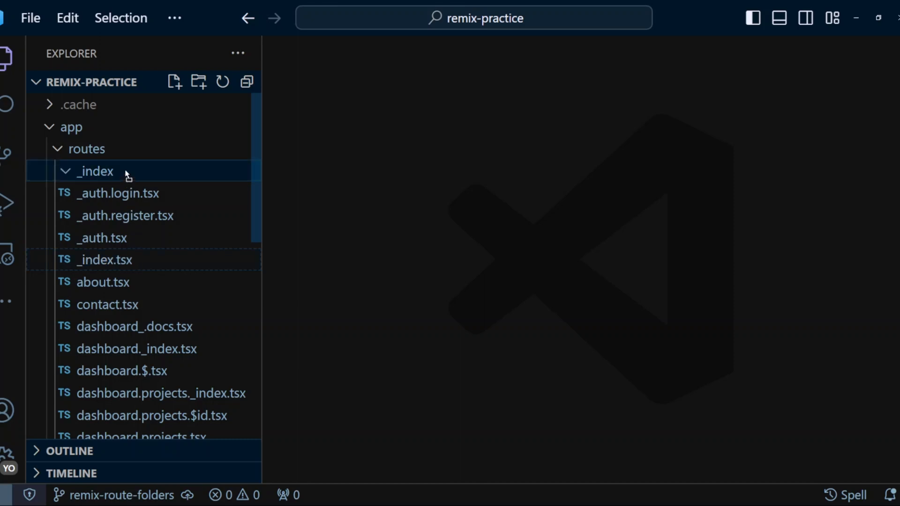
{"action": "left_click", "coordinate": [94, 171]}
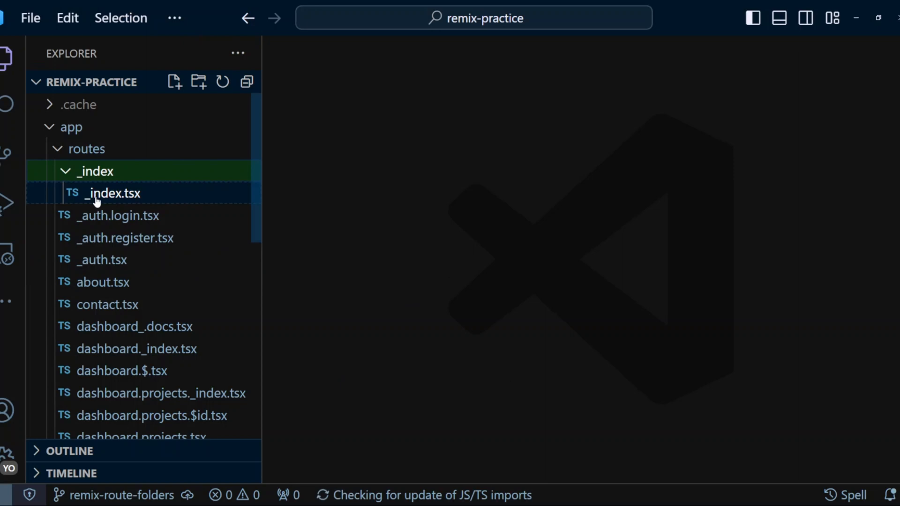
Rename the moved _index.tsx to route.tsx
{"action": "right_click", "coordinate": [112, 193]}
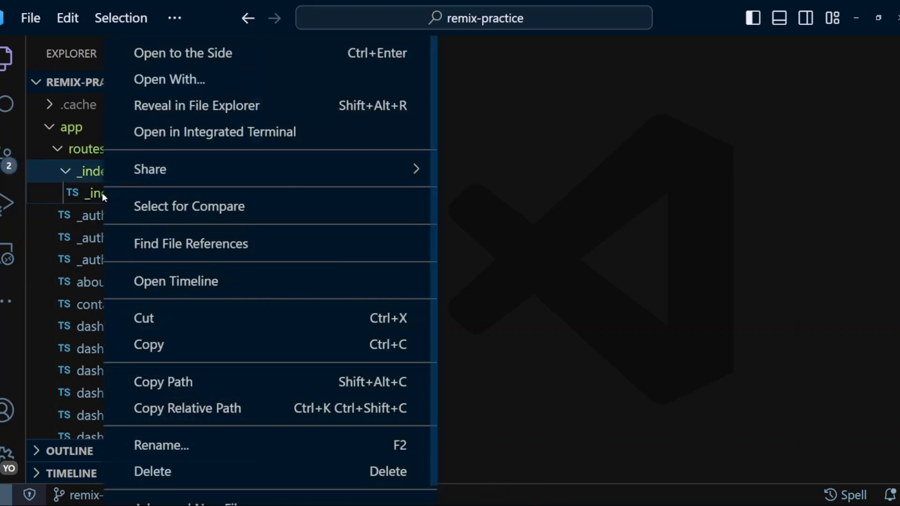
{"action": "mouse_move", "coordinate": [181, 445]}
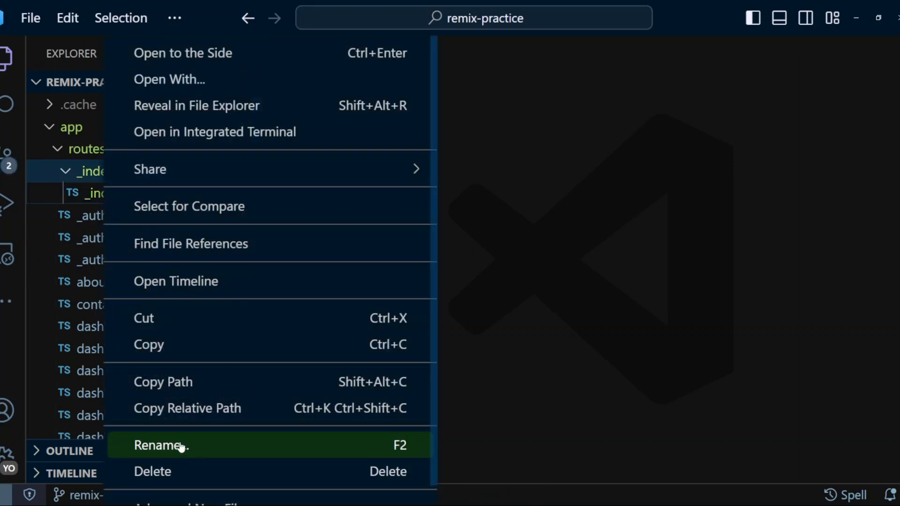
{"action": "left_click", "coordinate": [161, 445]}
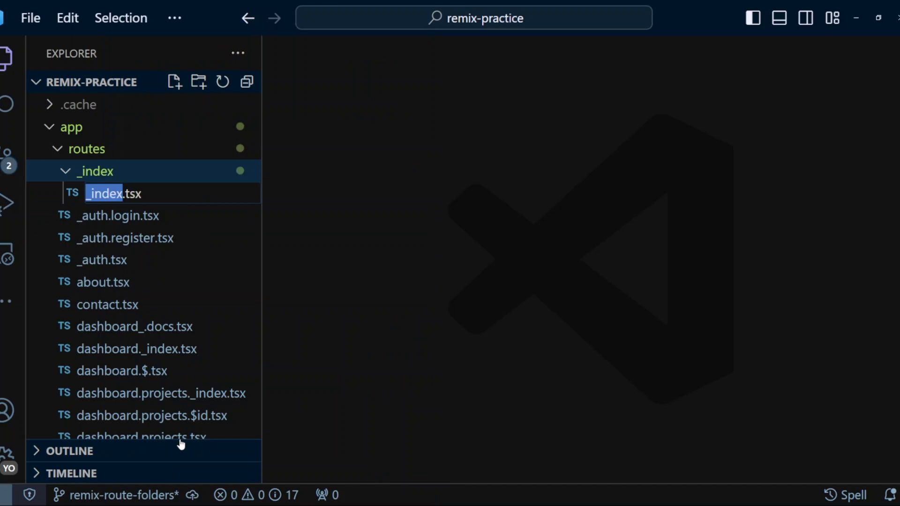
{"action": "type", "text": "rout"}
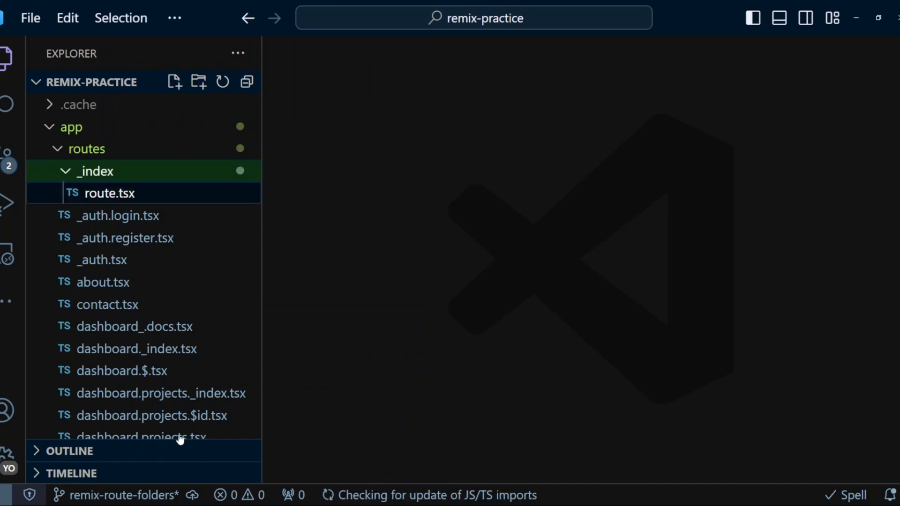
{"action": "left_click", "coordinate": [103, 282]}
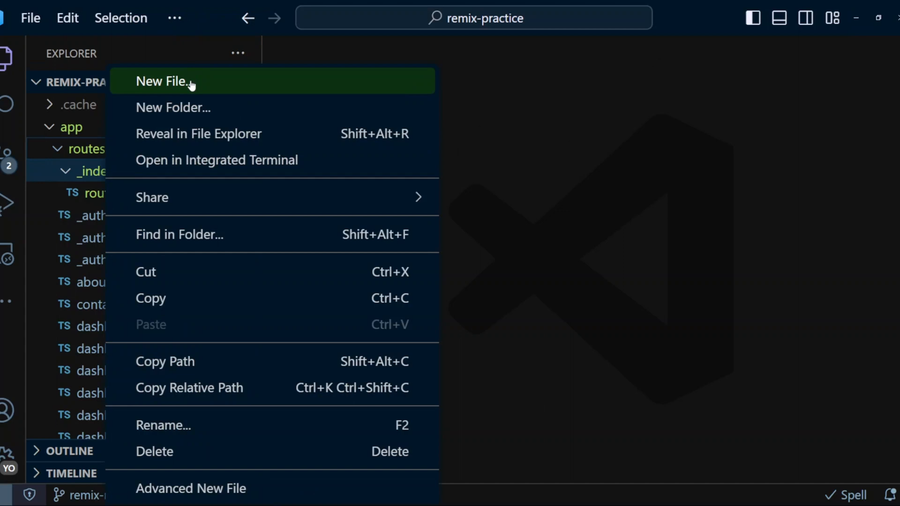
Create an about folder, move about.tsx into it, and rename it route.tsx
{"action": "left_click", "coordinate": [163, 81]}
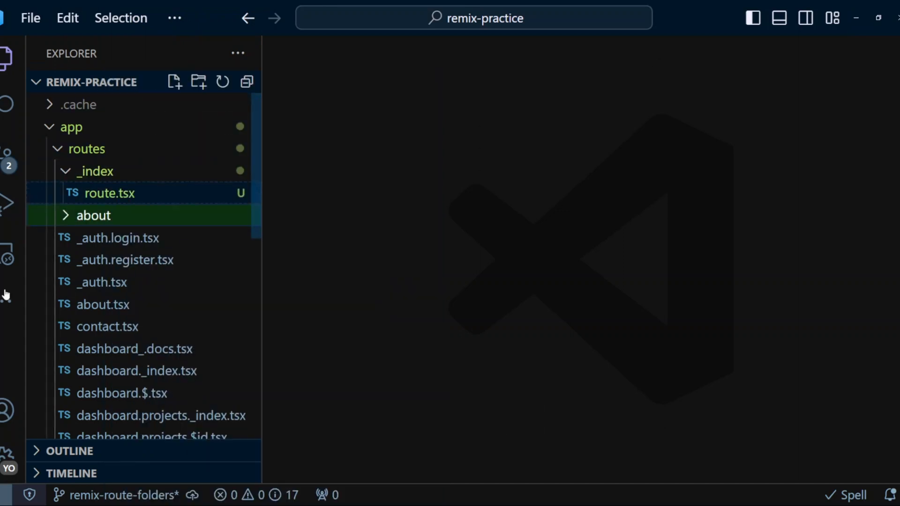
{"action": "left_click", "coordinate": [92, 215]}
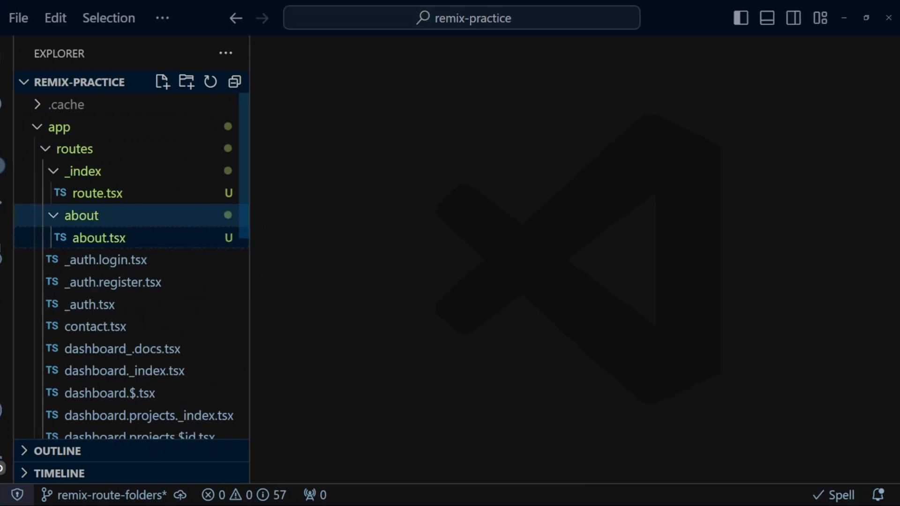
{"action": "right_click", "coordinate": [99, 237]}
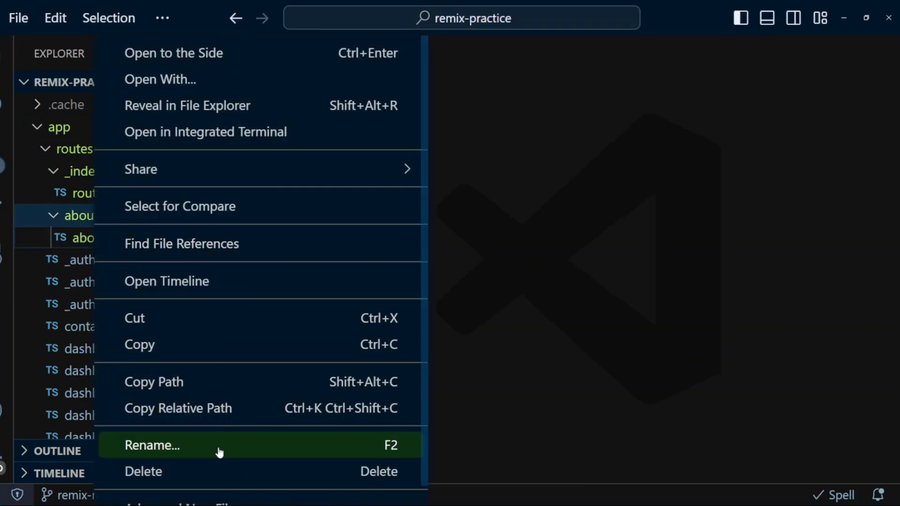
{"action": "left_click", "coordinate": [152, 445]}
{"action": "type", "text": "route.tsx"}
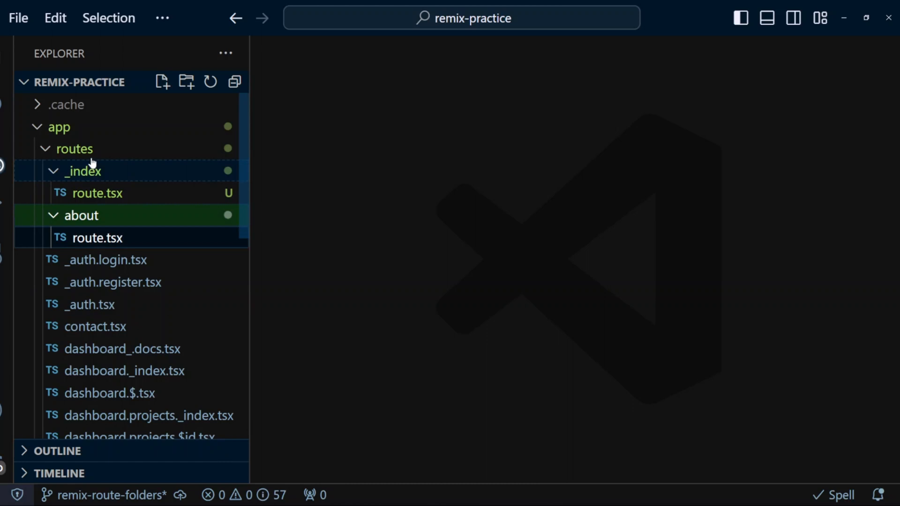
Create a contact folder, move contact.tsx into it, and rename it route.tsx
{"action": "left_click", "coordinate": [186, 81]}
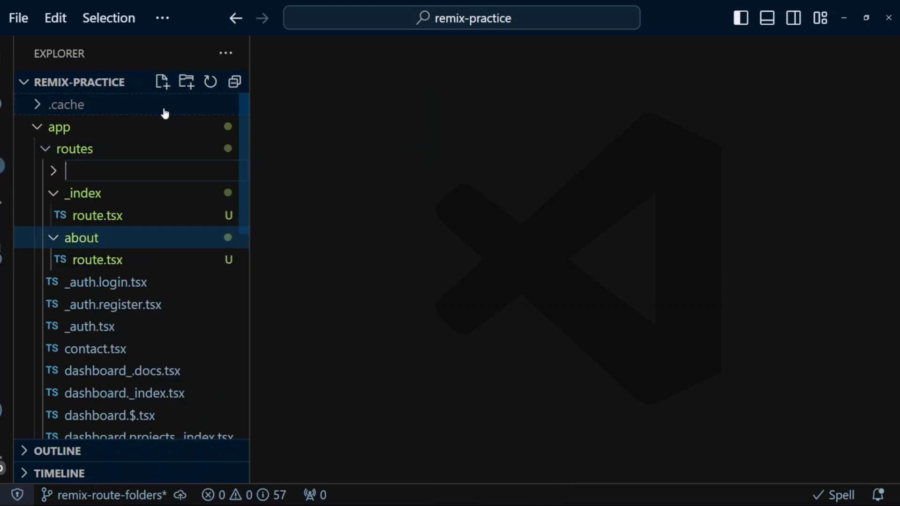
{"action": "type", "text": "cont"}
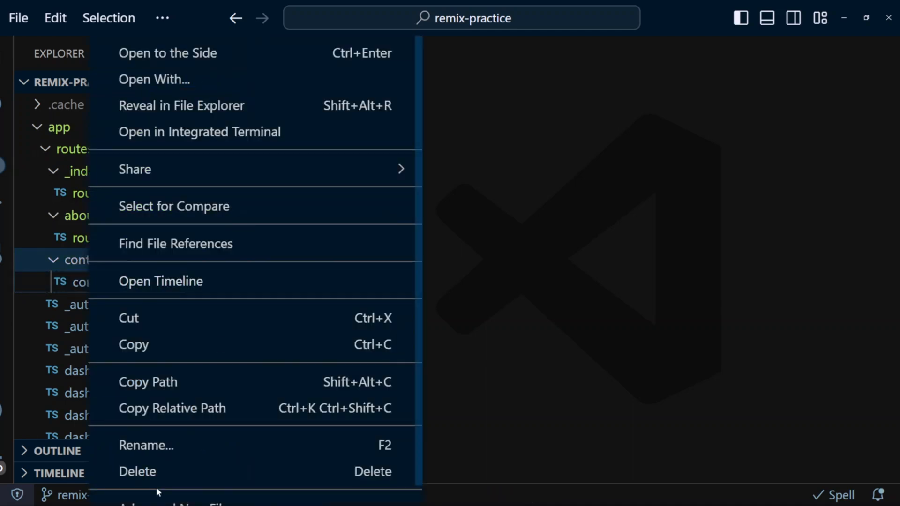
{"action": "left_click", "coordinate": [146, 445]}
{"action": "type", "text": "route.tsx"}
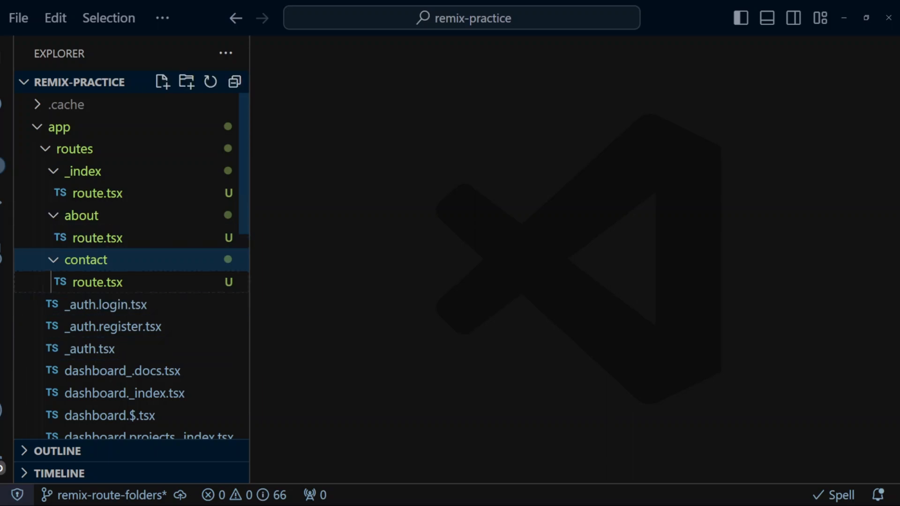
Add contact-header.tsx to the contact folder and select route.tsx's header markup to cut
{"action": "right_click", "coordinate": [85, 259]}
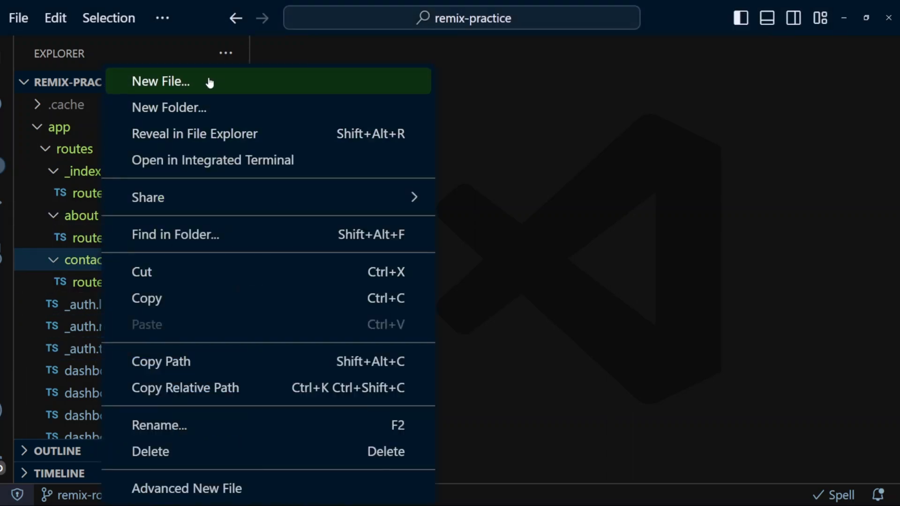
{"action": "left_click", "coordinate": [160, 81]}
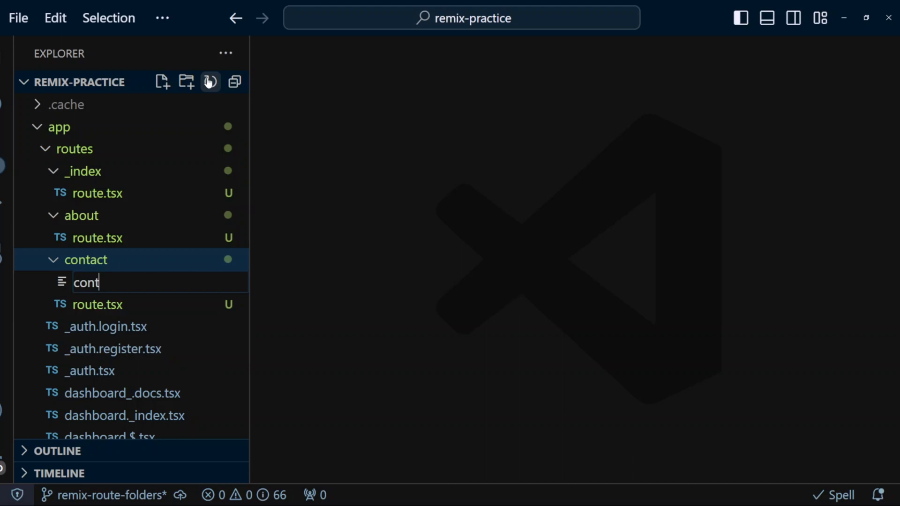
{"action": "type", "text": "act-header.tsx"}
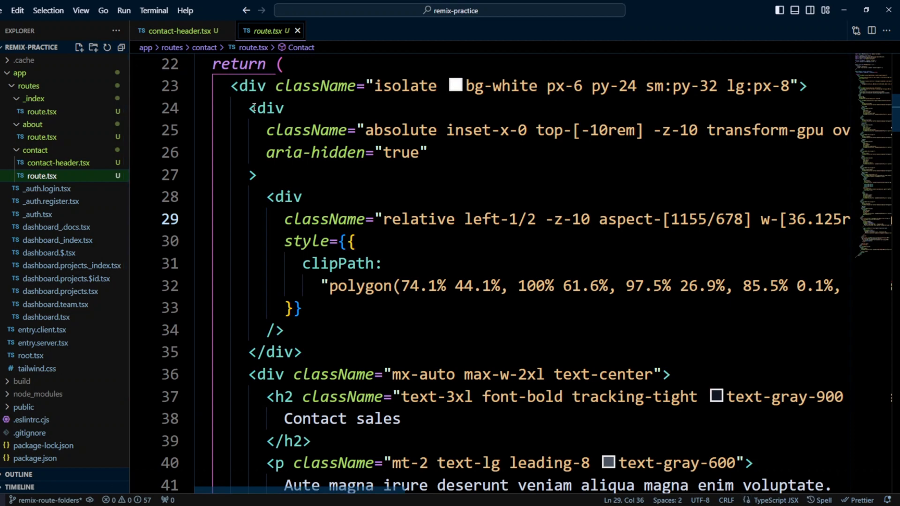
{"action": "left_click_drag", "start_coordinate": [250, 108], "coordinate": [254, 175]}
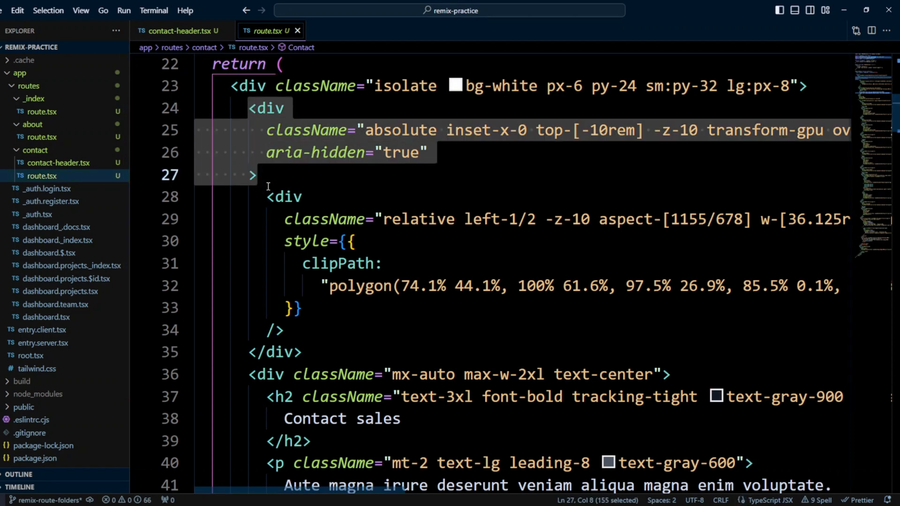
{"action": "scroll", "scroll_direction": "down", "scroll_amount": 3}
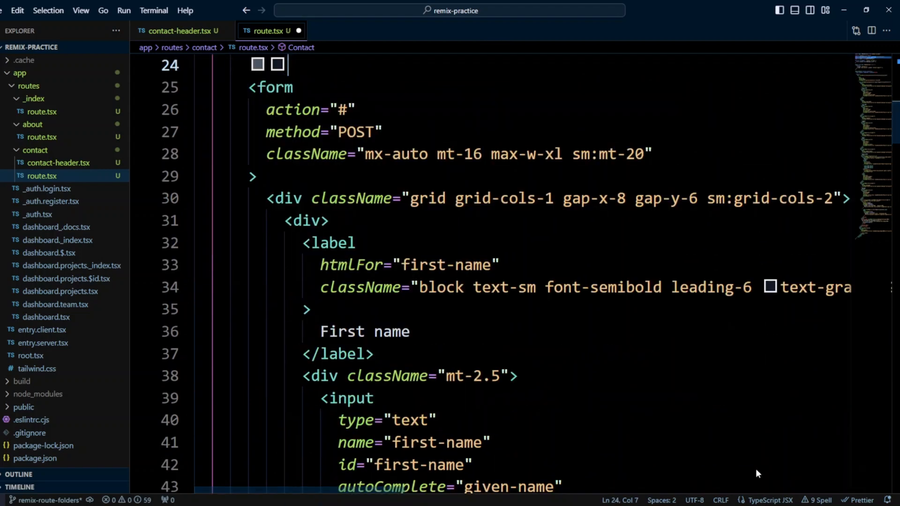
Write an export default ContactHeader function returning a fragment in contact-header.tsx
{"action": "left_click", "coordinate": [178, 31]}
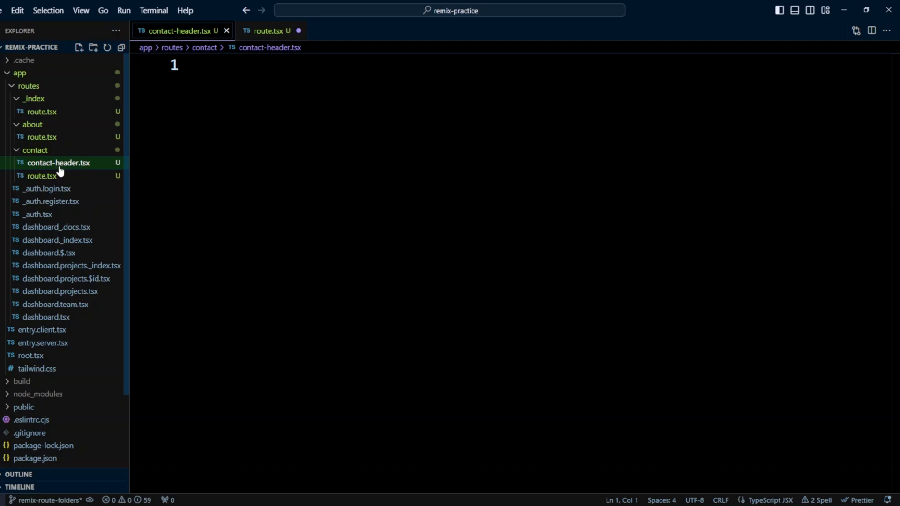
{"action": "mouse_move", "coordinate": [219, 60]}
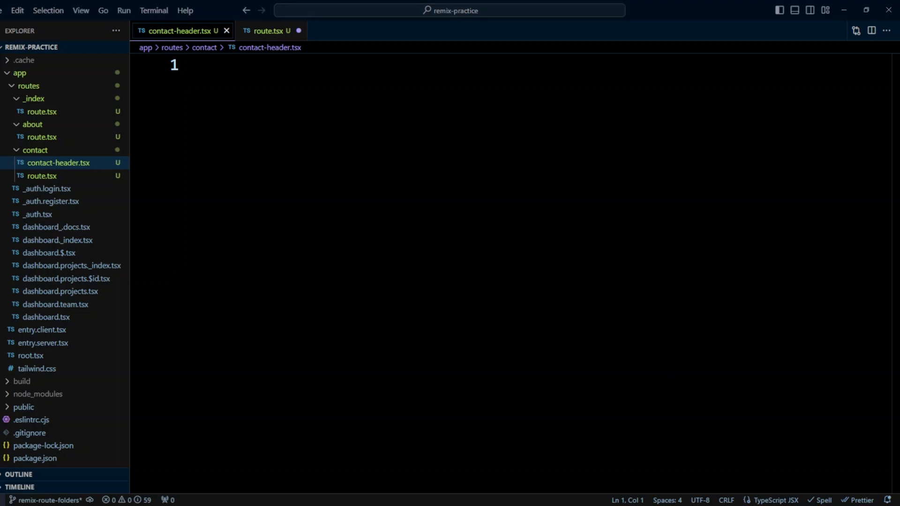
{"action": "type", "text": "export default"}
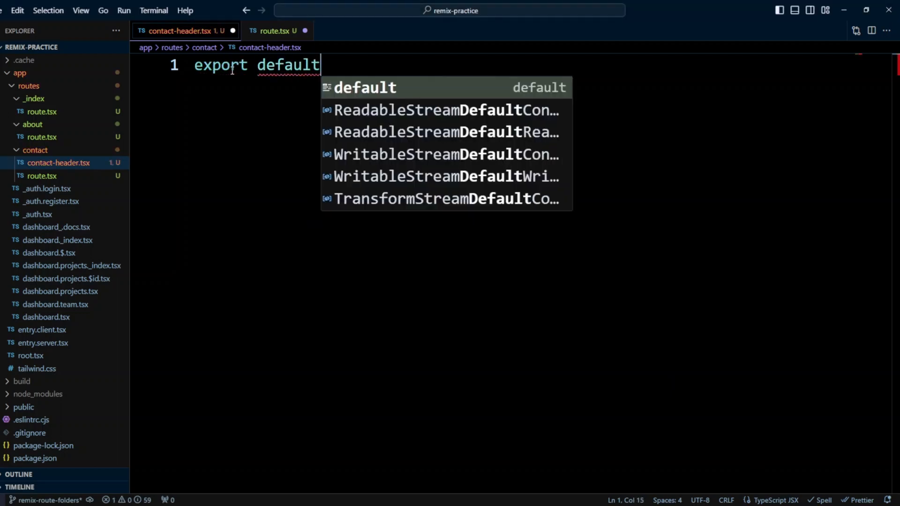
{"action": "type", "text": "function ContactHea"}
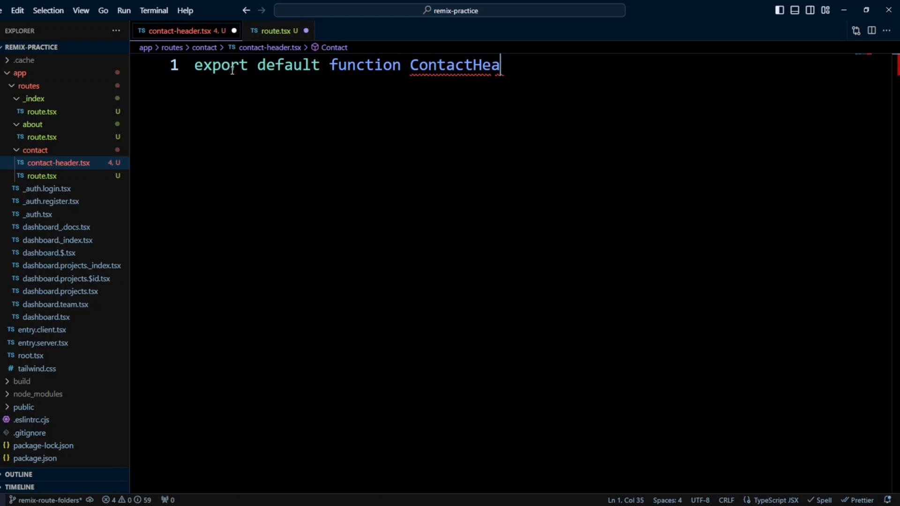
{"action": "type", "text": "der()"}
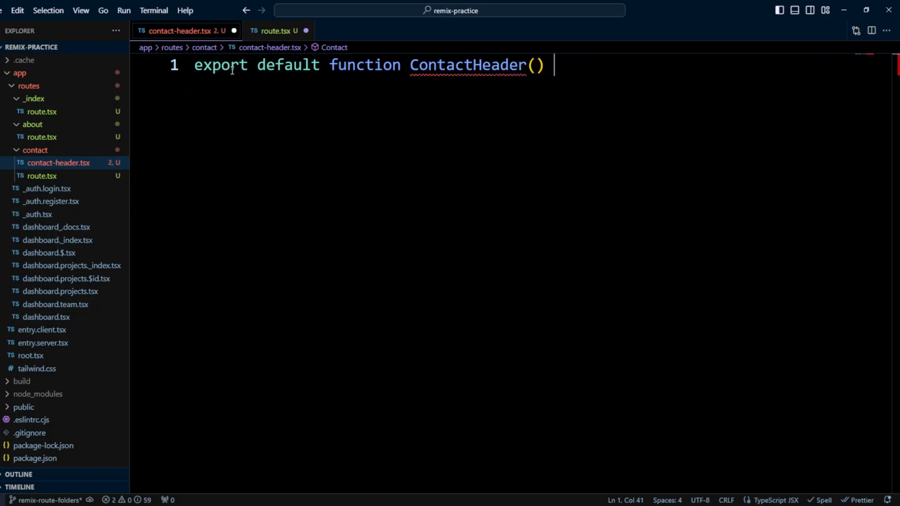
{"action": "type", "text": "{"}
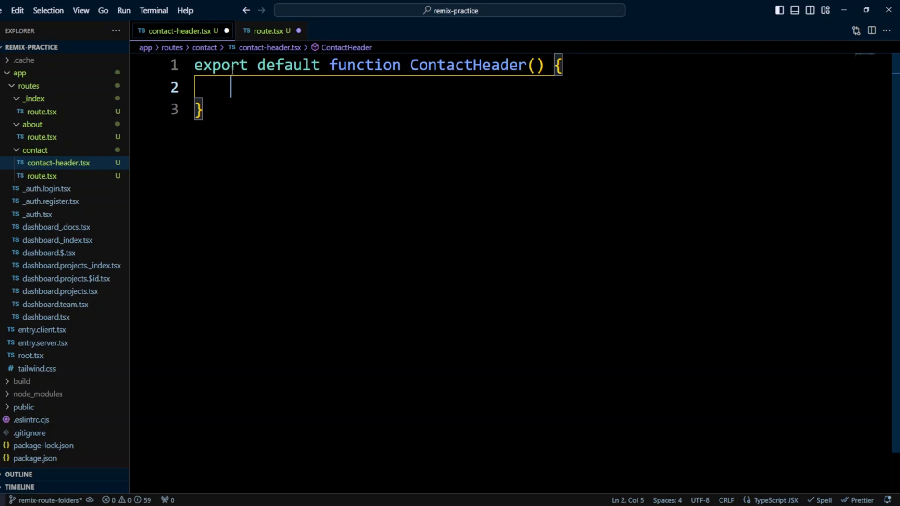
{"action": "type", "text": "return(<></>)"}
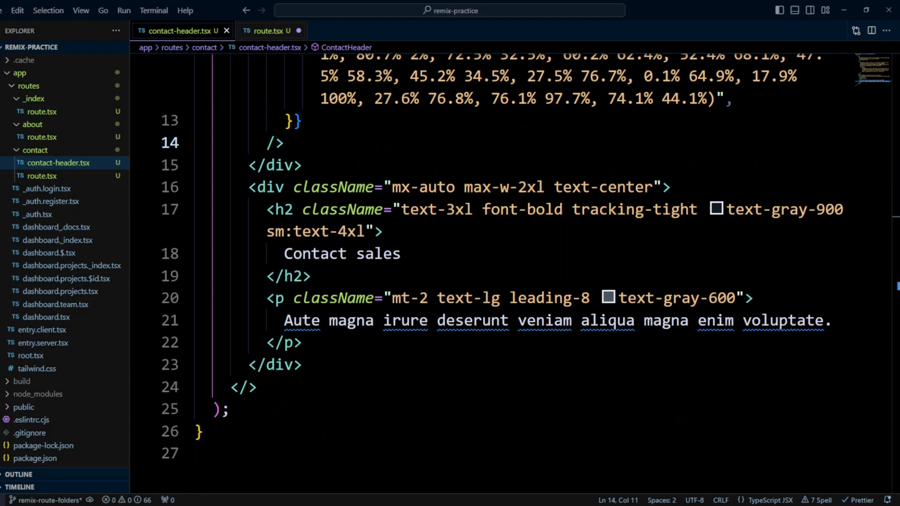
In contact route.tsx, type a <Contact tag on the line above the form
{"action": "left_click", "coordinate": [270, 30]}
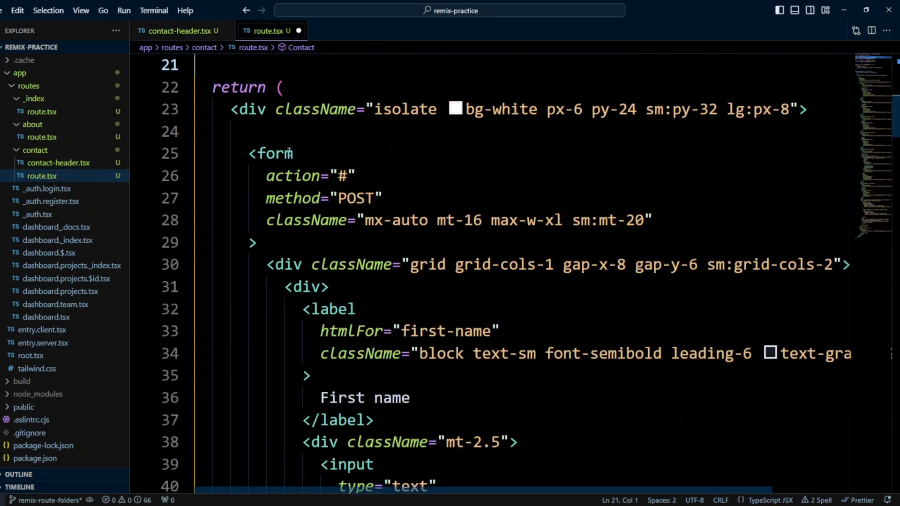
{"action": "left_click", "coordinate": [264, 130]}
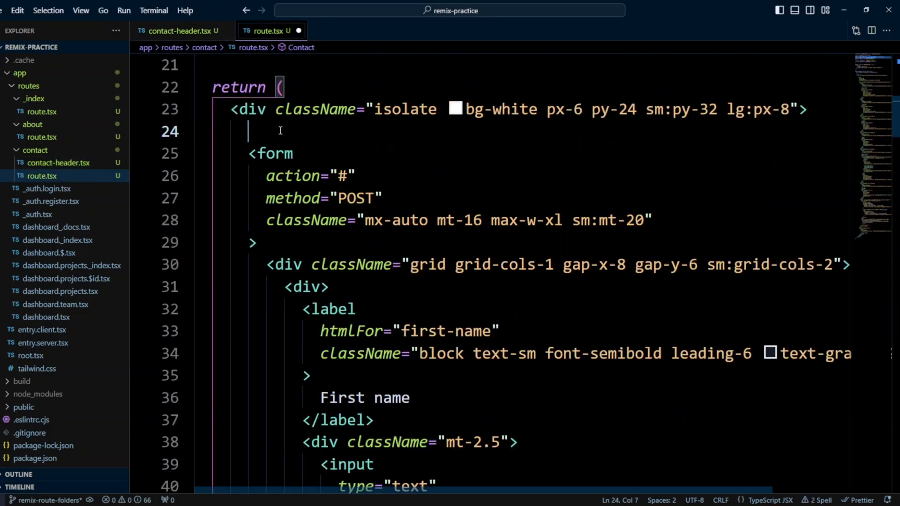
{"action": "type", "text": "<"}
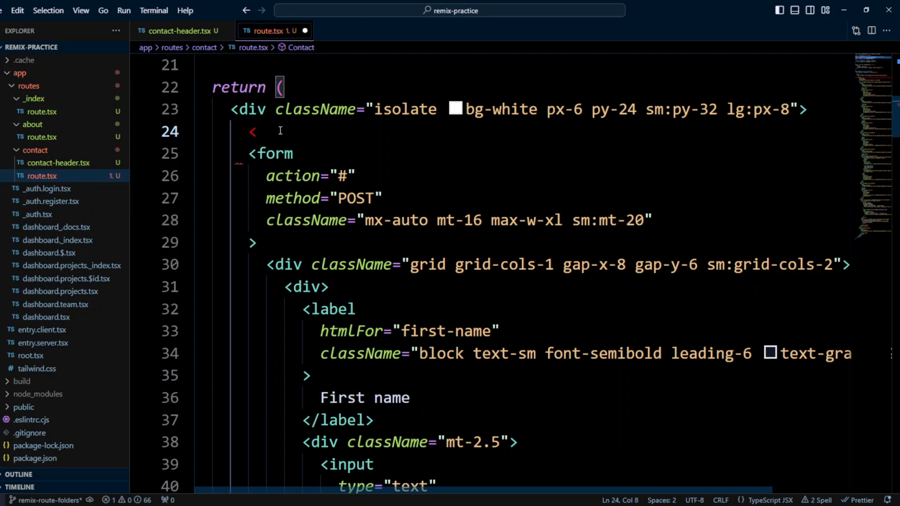
{"action": "type", "text": "Conta"}
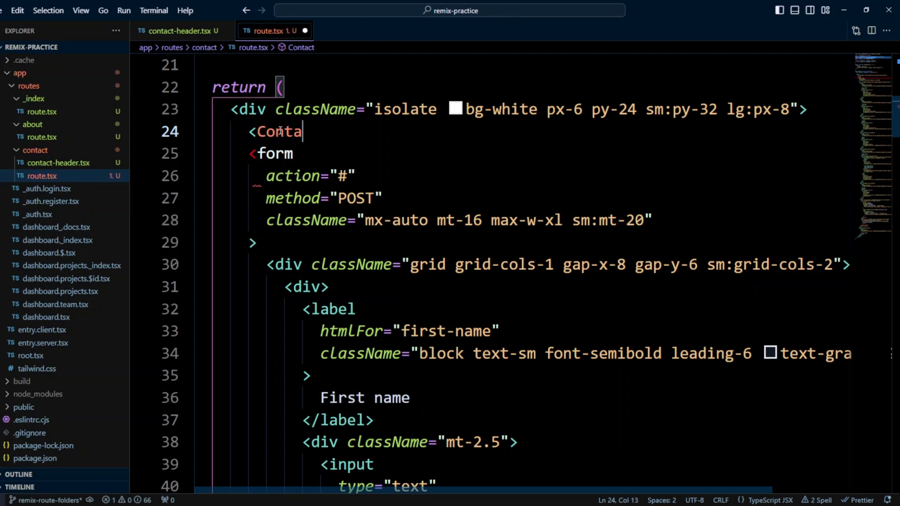
{"action": "type", "text": "ct"}
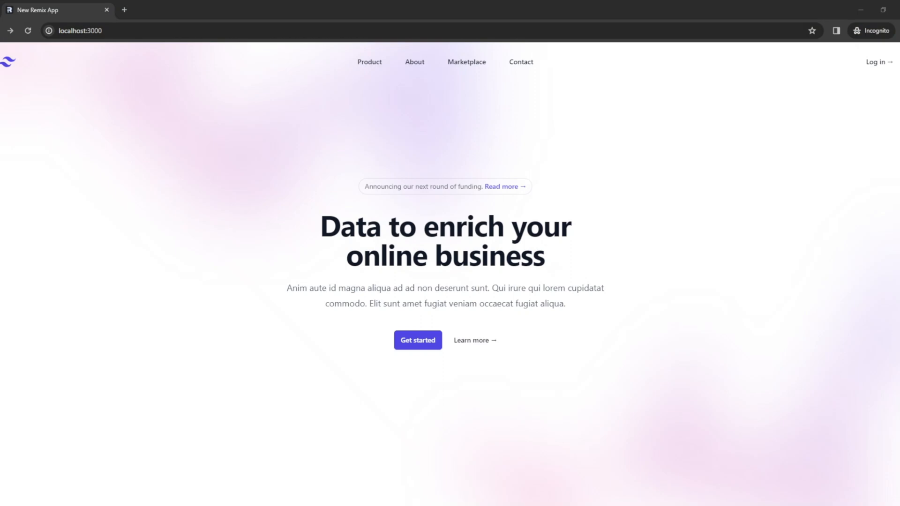
Open the Contact page from the localhost:3000 app's top navigation
{"action": "left_click", "coordinate": [414, 61]}
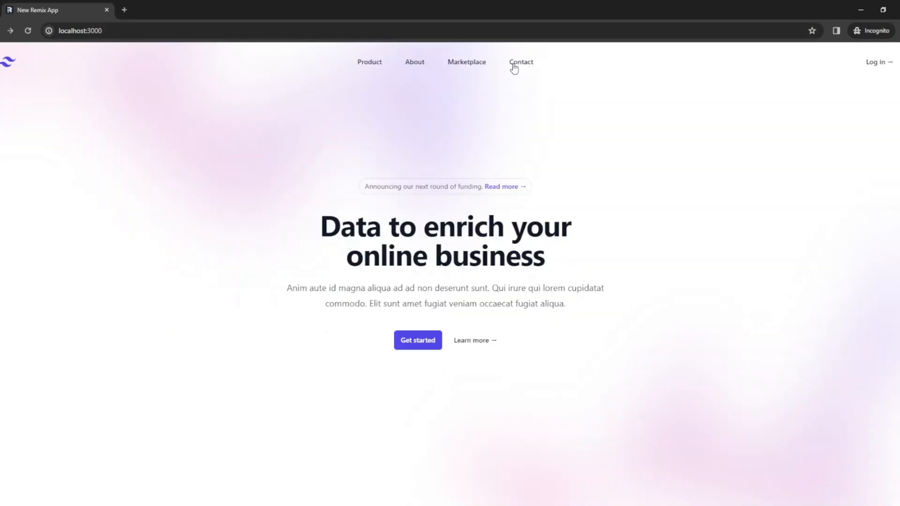
{"action": "left_click", "coordinate": [519, 62]}
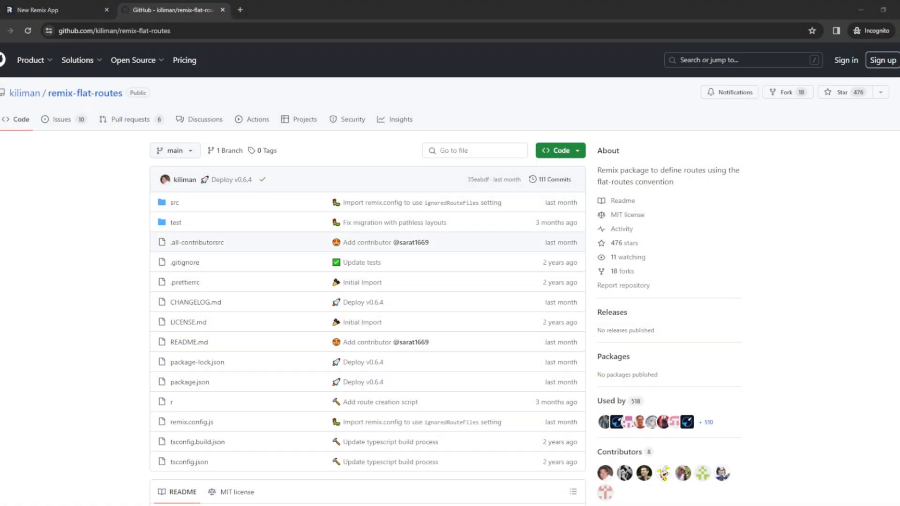
Scroll the remix-flat-routes README down to the Hybrid Routes before/after trees
{"action": "scroll", "scroll_direction": "down", "scroll_amount": 3}
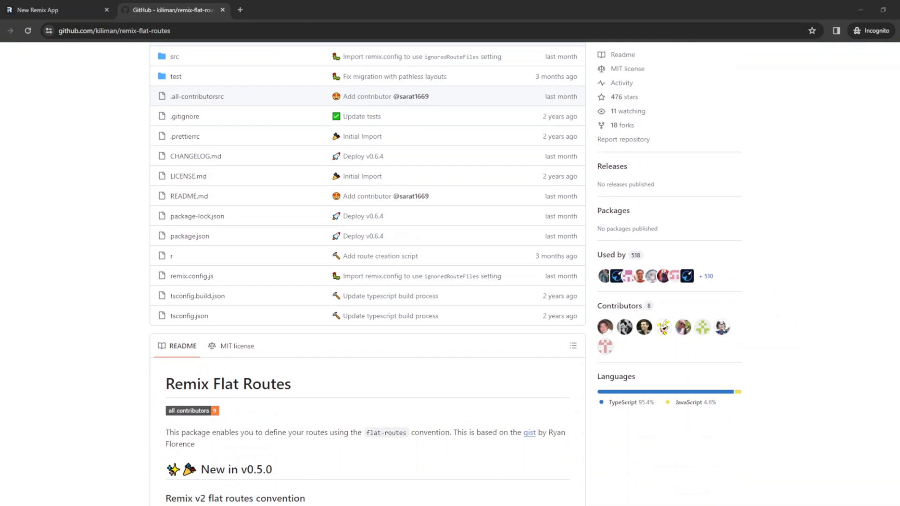
{"action": "scroll", "scroll_direction": "down", "scroll_amount": 3}
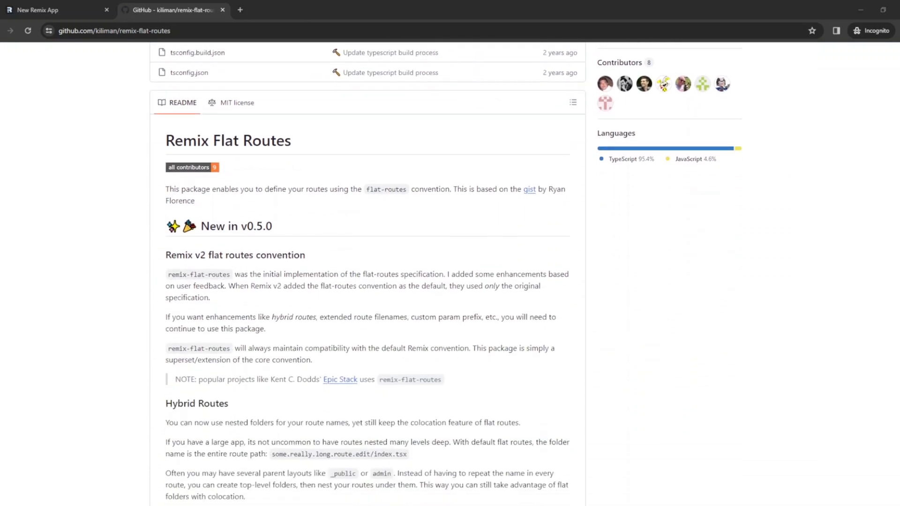
{"action": "scroll", "scroll_direction": "down", "scroll_amount": 3}
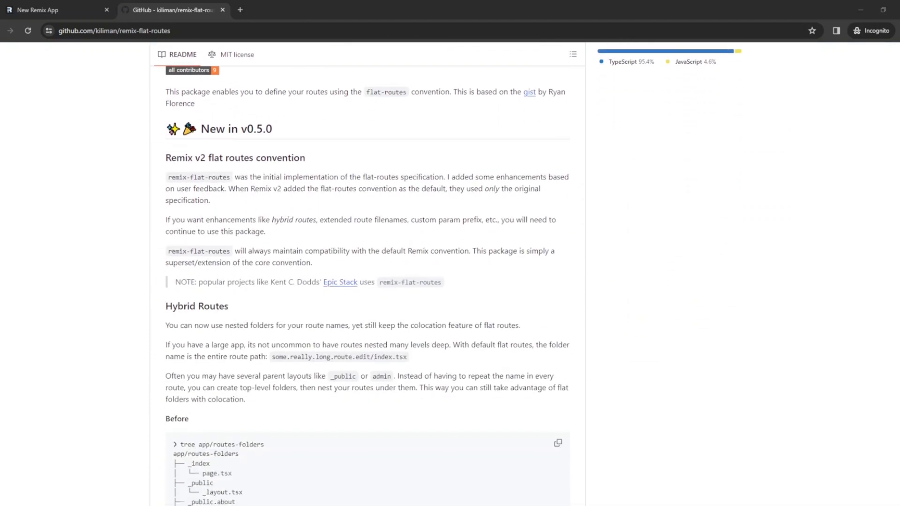
{"action": "scroll", "scroll_direction": "down", "scroll_amount": 3}
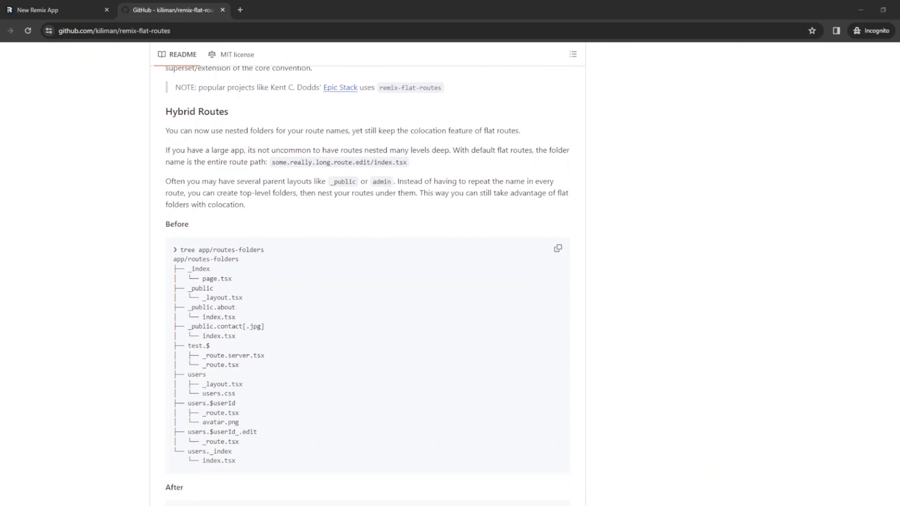
{"action": "scroll", "scroll_direction": "down", "scroll_amount": 3}
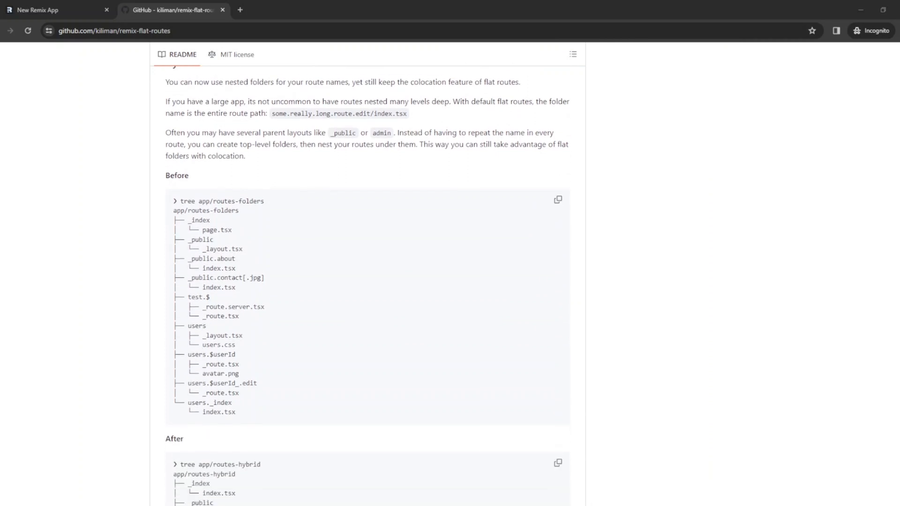
{"action": "scroll", "scroll_direction": "down", "scroll_amount": 3}
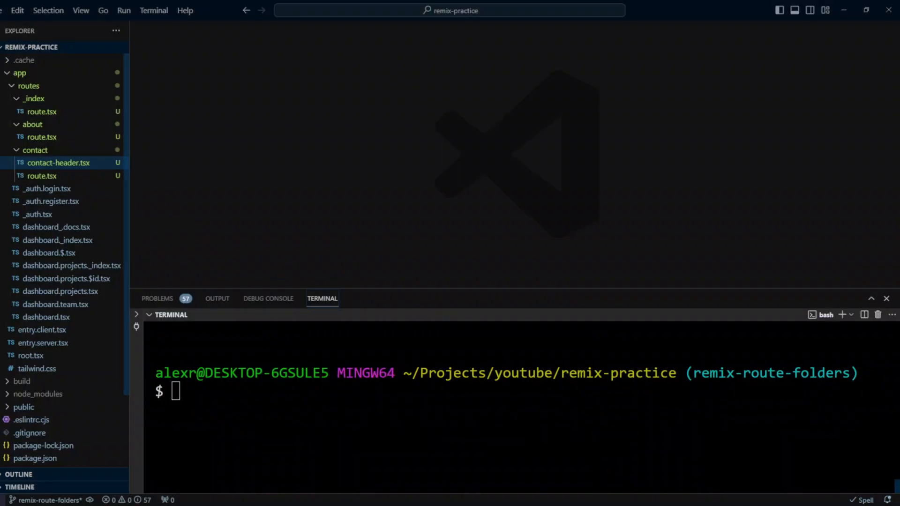
Run npm install -D remix-flat-routes in the integrated terminal
{"action": "type", "text": "npm install -D remix-flat-routes"}
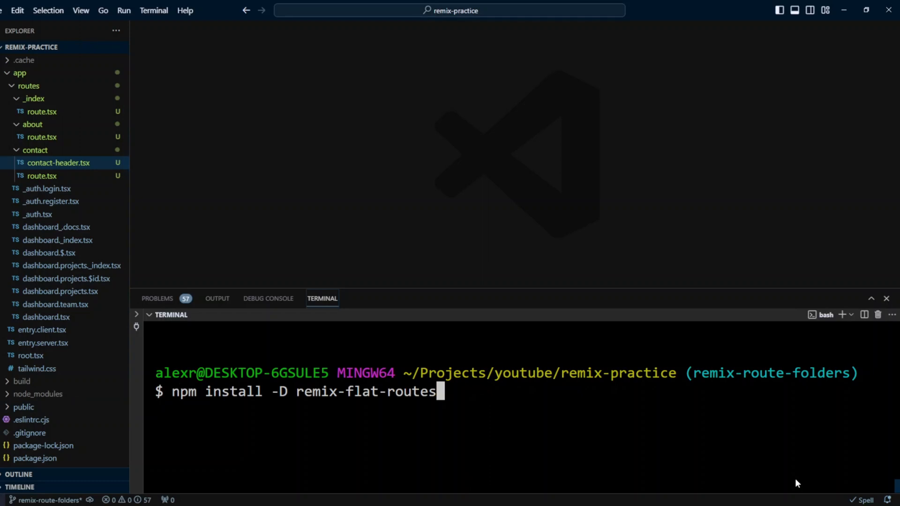
{"action": "mouse_move", "coordinate": [828, 471]}
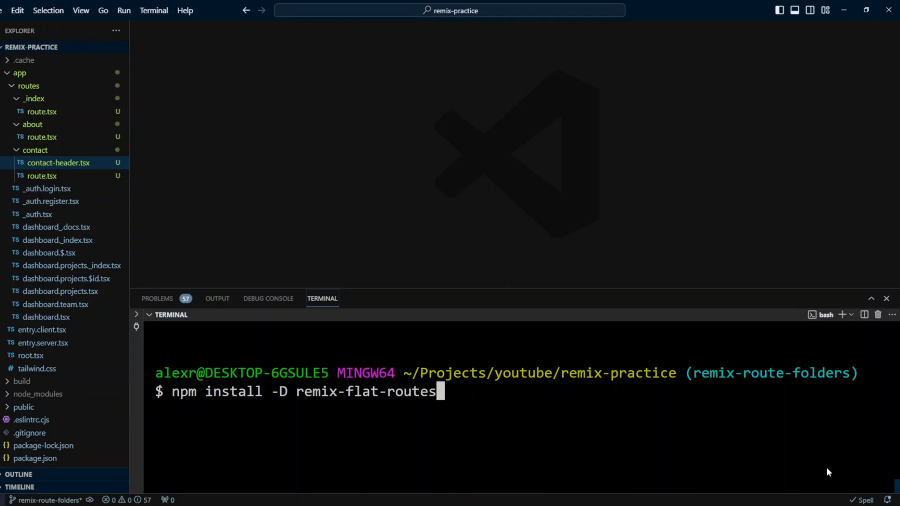
{"action": "key", "text": "Return"}
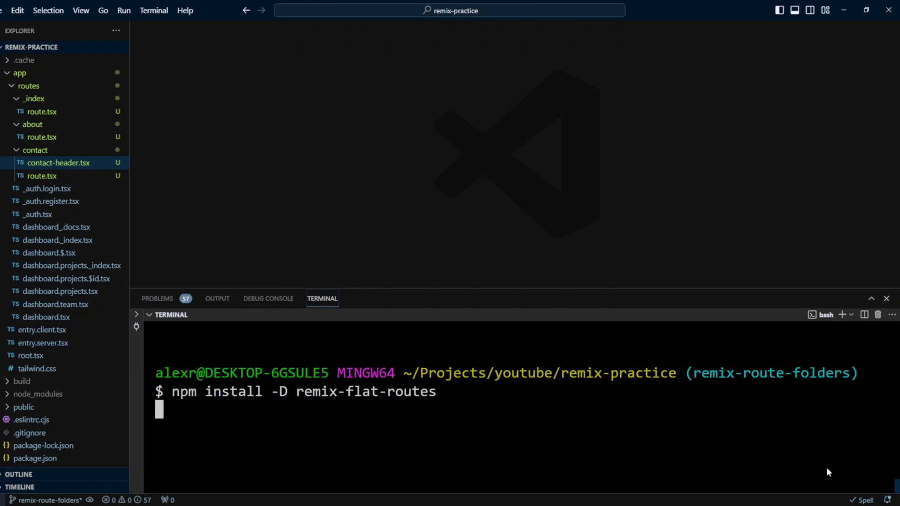
{"action": "key", "text": "Return"}
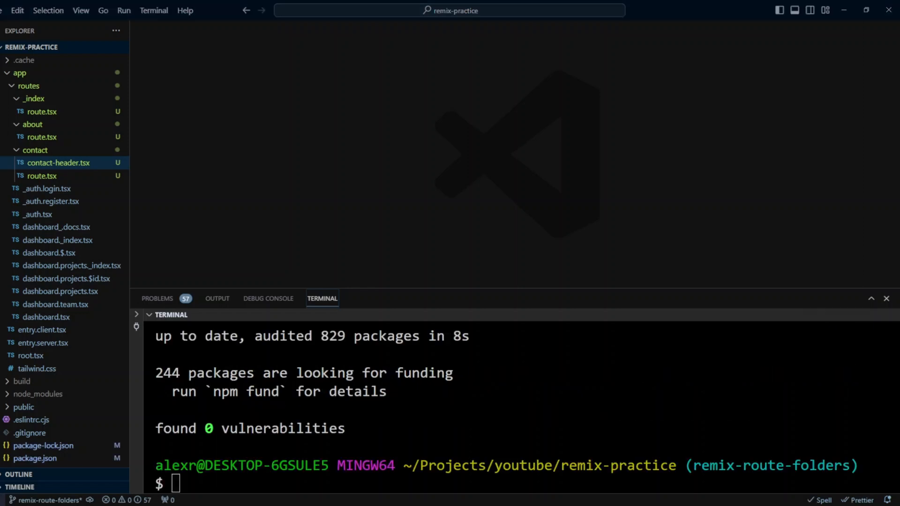
{"action": "left_click", "coordinate": [885, 298]}
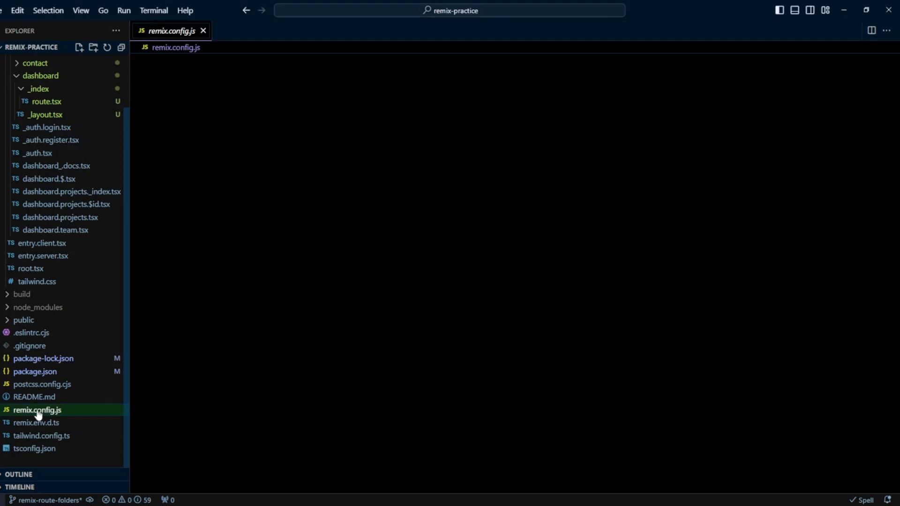
Import flatRoutes from "remix-flat-routes" at the top of remix.config.js
{"action": "left_click", "coordinate": [37, 410]}
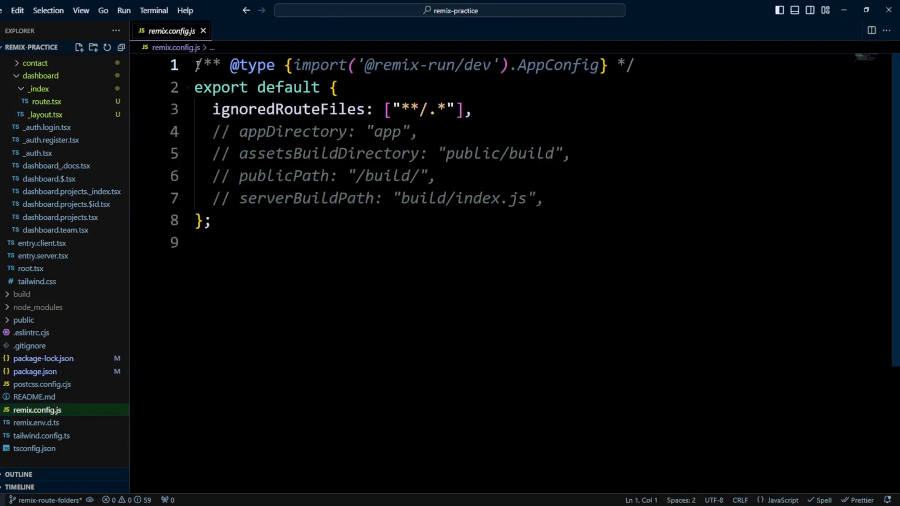
{"action": "key", "text": "Enter"}
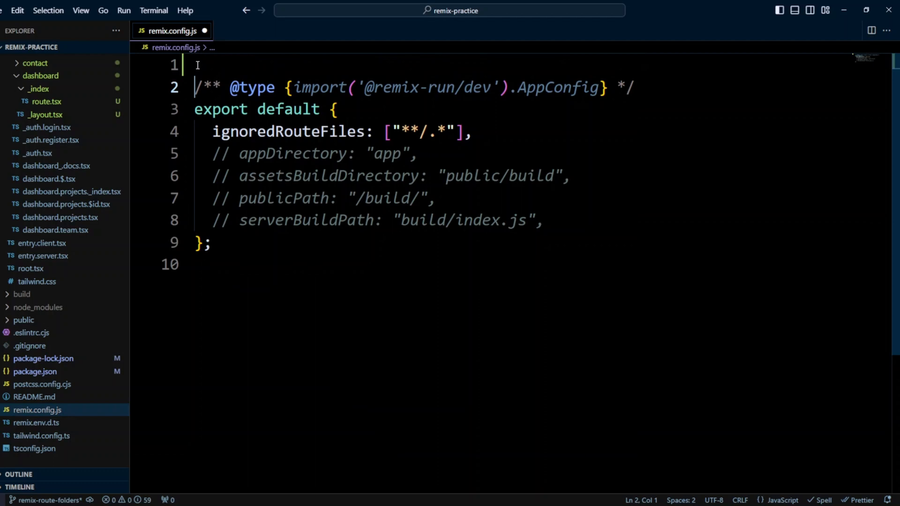
{"action": "type", "text": "import { flatRoutes } from \"remix-flat-routes\";"}
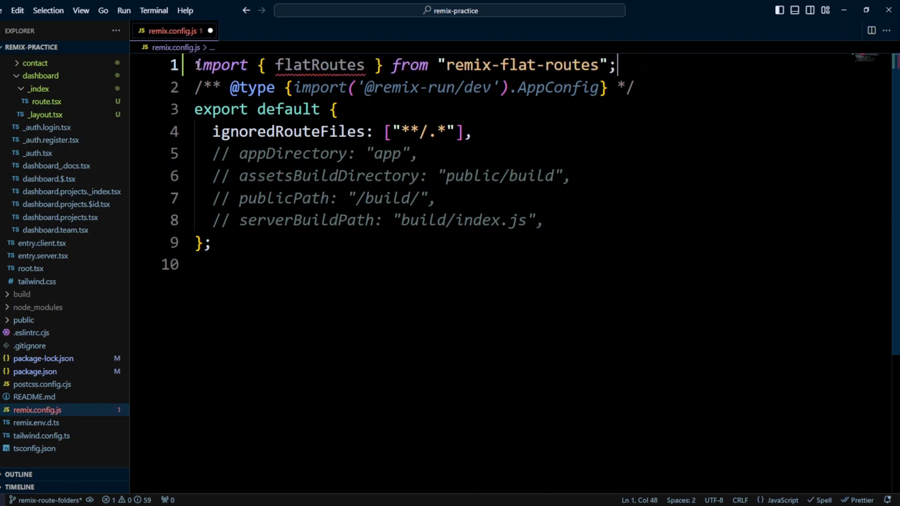
{"action": "mouse_move", "coordinate": [748, 468]}
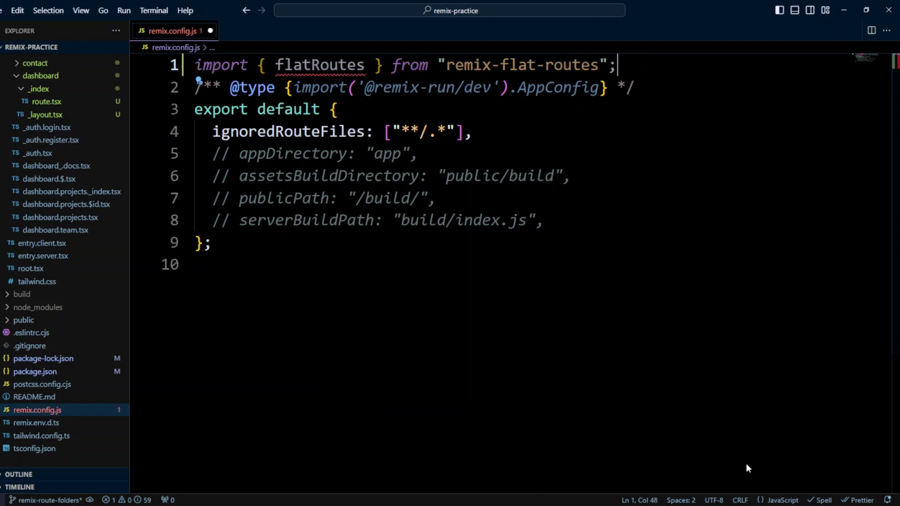
Add an async routes function returning flatRoutes("routes", defineRoutes) after ignoredRouteFiles, then format and save
{"action": "left_click", "coordinate": [481, 131]}
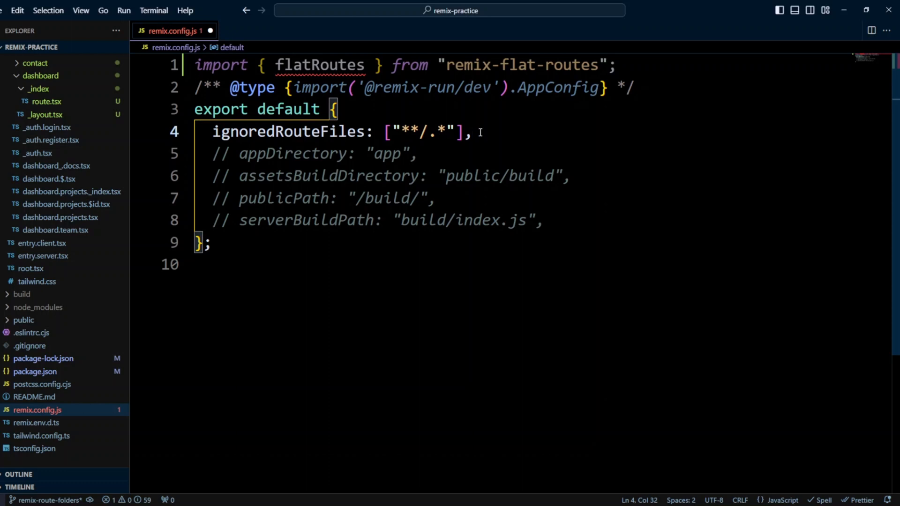
{"action": "type", "text": "routes: async defineRoutes => {"}
{"action": "type", "text": "return flatRoutes('routes', defineRoutes)"}
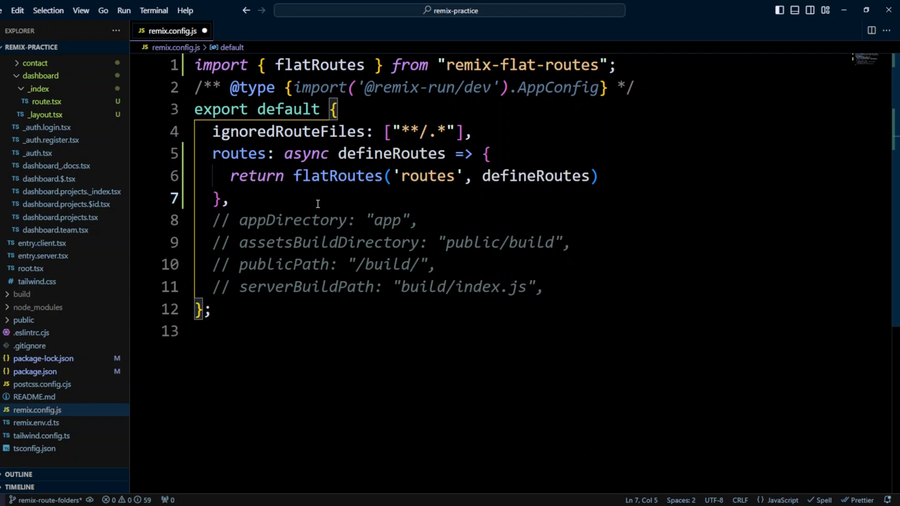
{"action": "key", "text": "ctrl+s"}
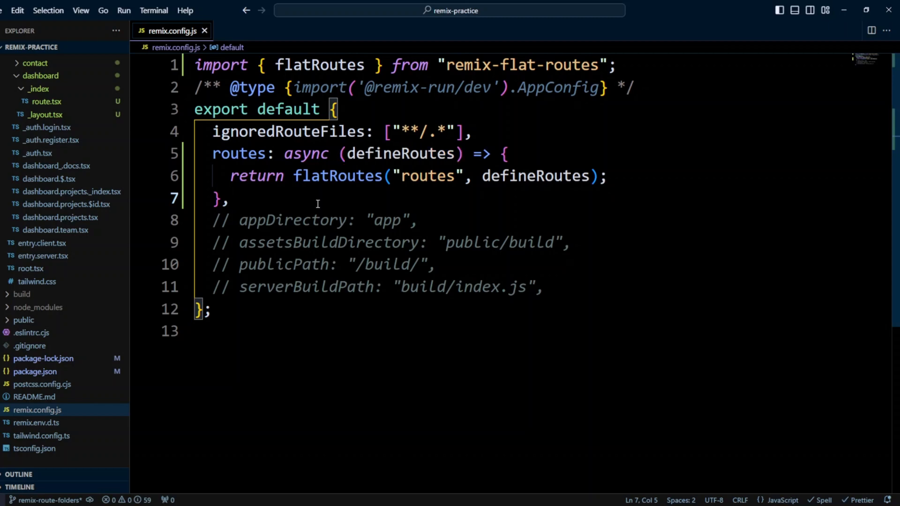
{"action": "left_click", "coordinate": [204, 31]}
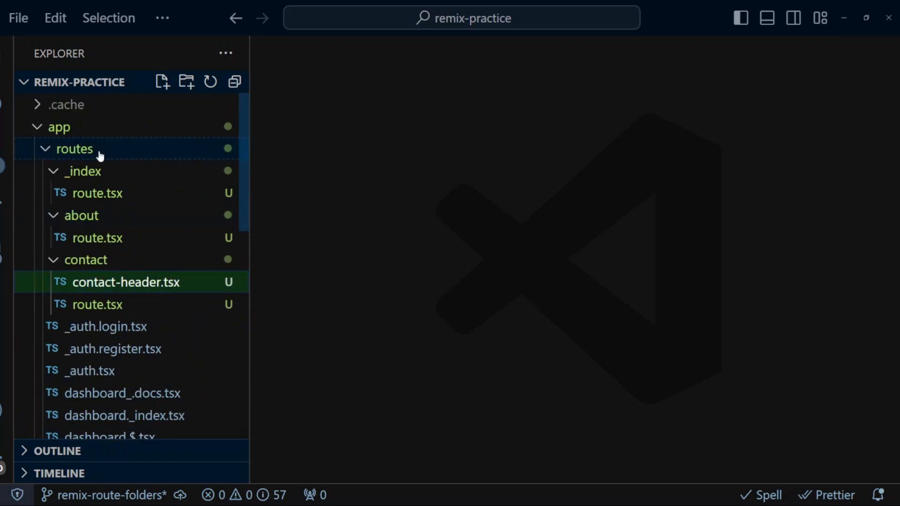
Create a 'dashboard' folder under routes, move dashboard.tsx into it, and rename it _layout.tsx
{"action": "left_click", "coordinate": [185, 82]}
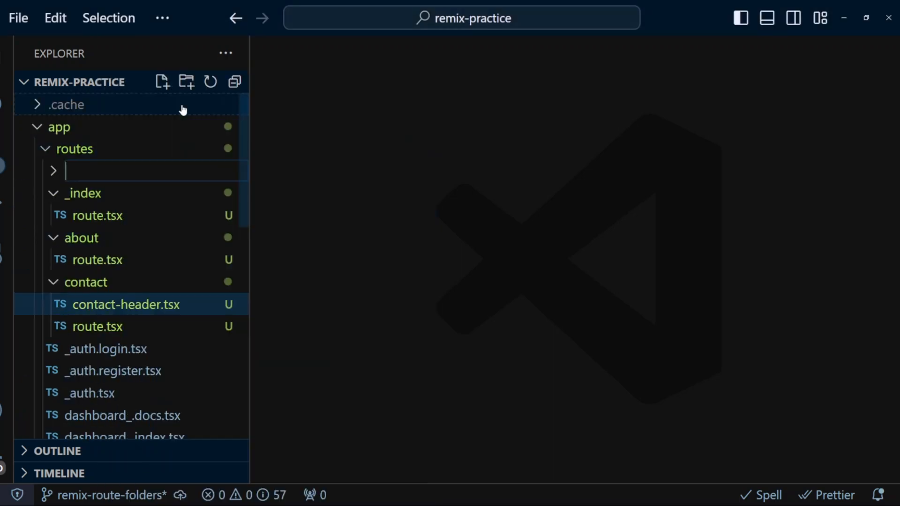
{"action": "type", "text": "dashboar"}
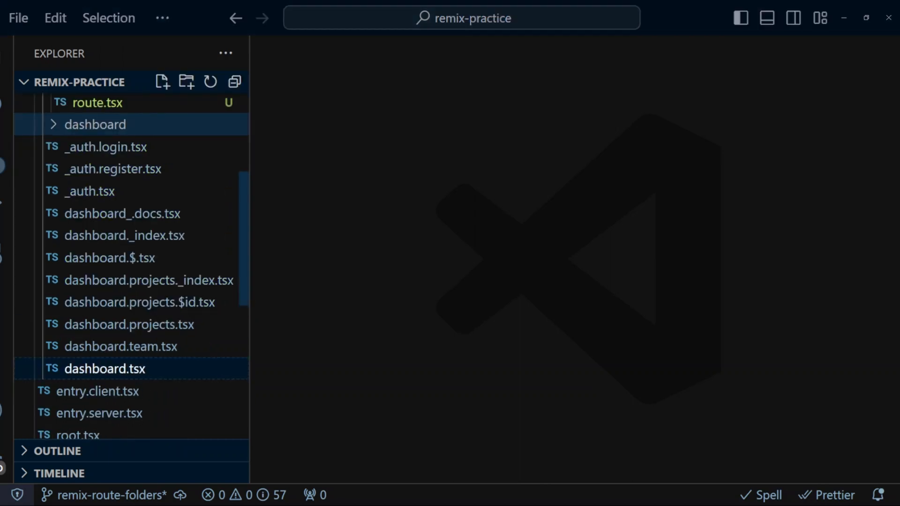
{"action": "scroll", "scroll_direction": "up", "scroll_amount": 3}
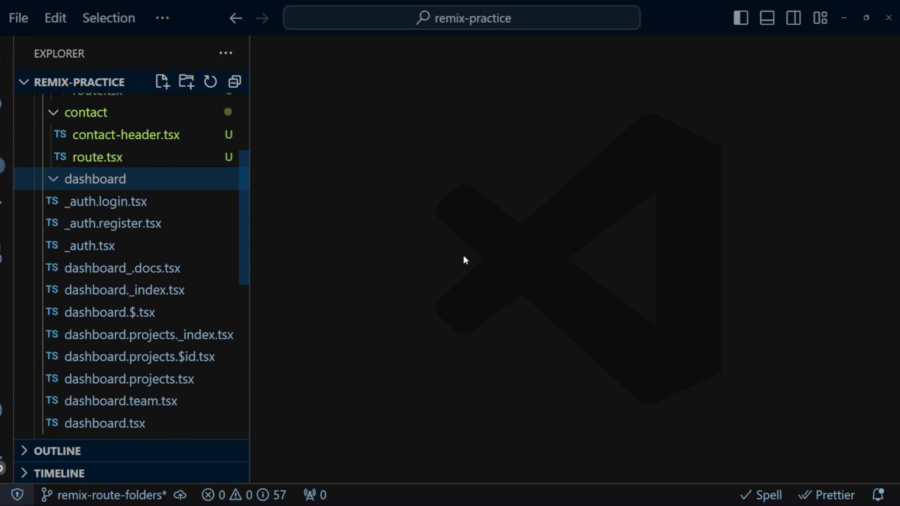
{"action": "right_click", "coordinate": [103, 201]}
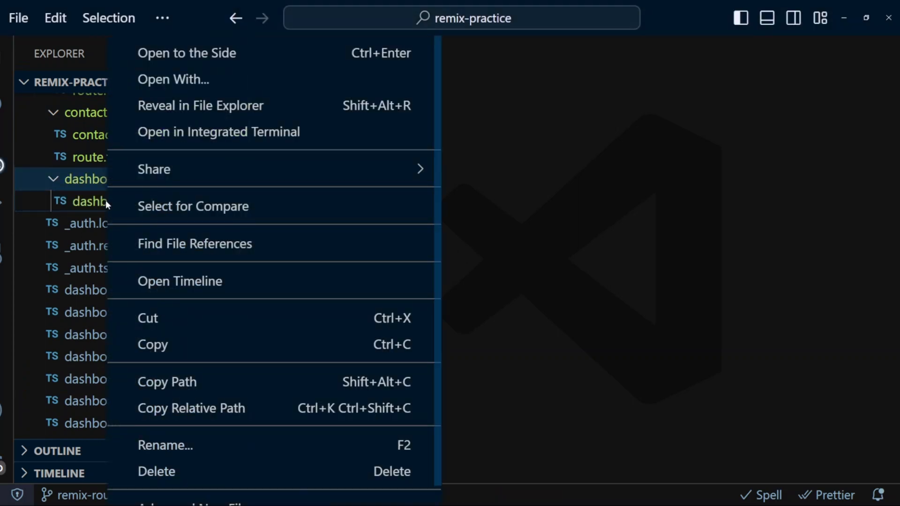
{"action": "mouse_move", "coordinate": [230, 131]}
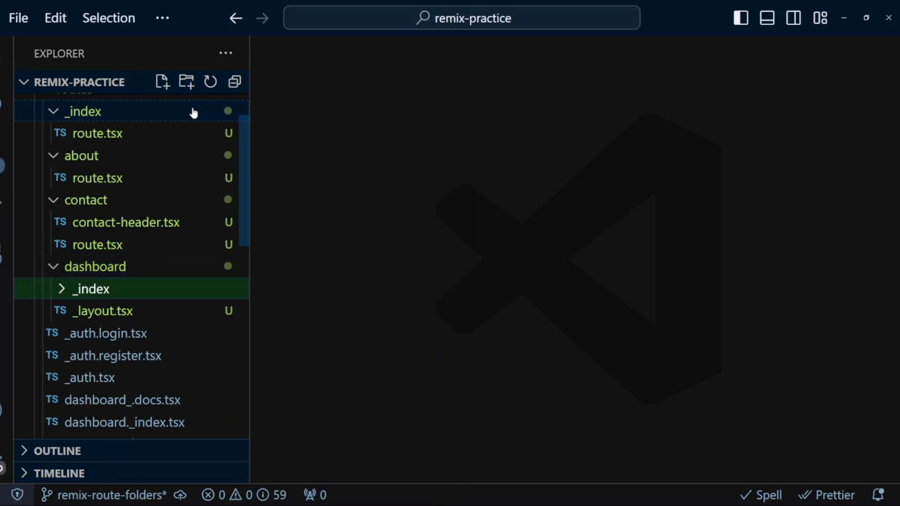
Move dashboard._index.tsx into a new dashboard/_index folder and start renaming it
{"action": "scroll", "scroll_direction": "down", "scroll_amount": 3}
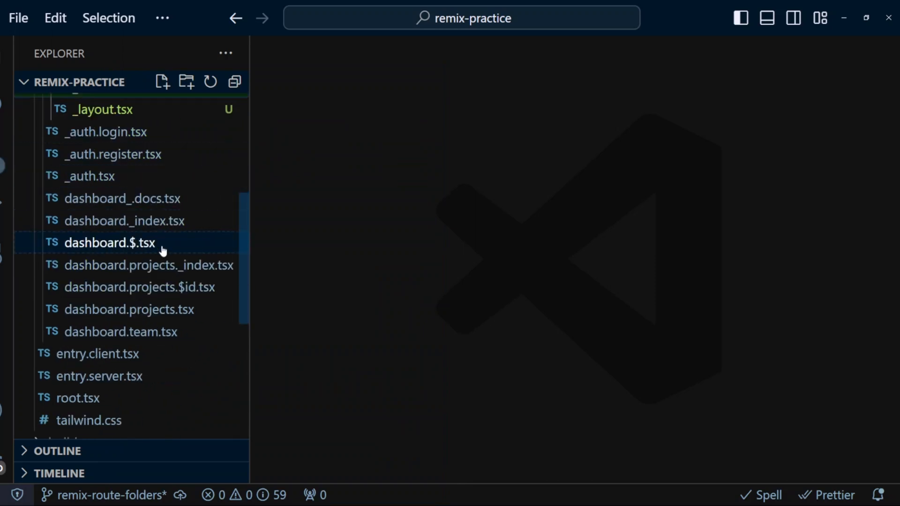
{"action": "scroll", "scroll_direction": "up", "scroll_amount": 3}
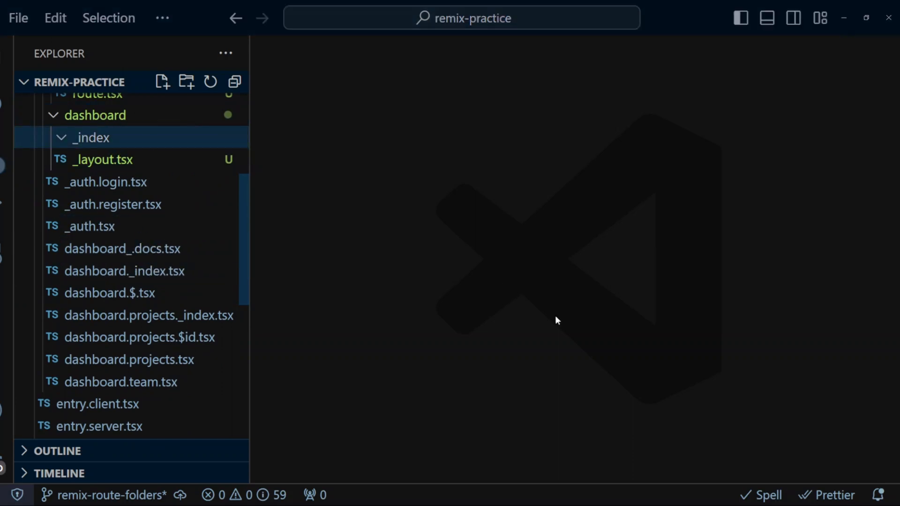
{"action": "left_click", "coordinate": [90, 137]}
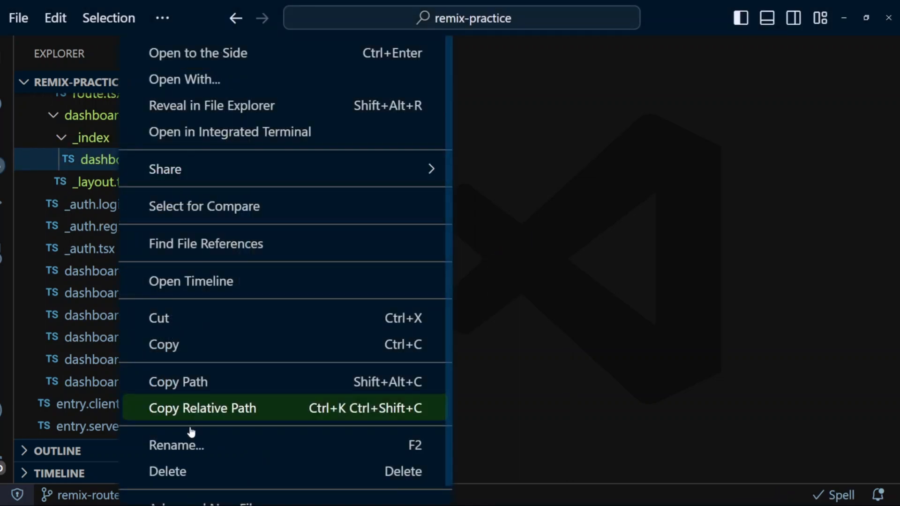
{"action": "left_click", "coordinate": [176, 444]}
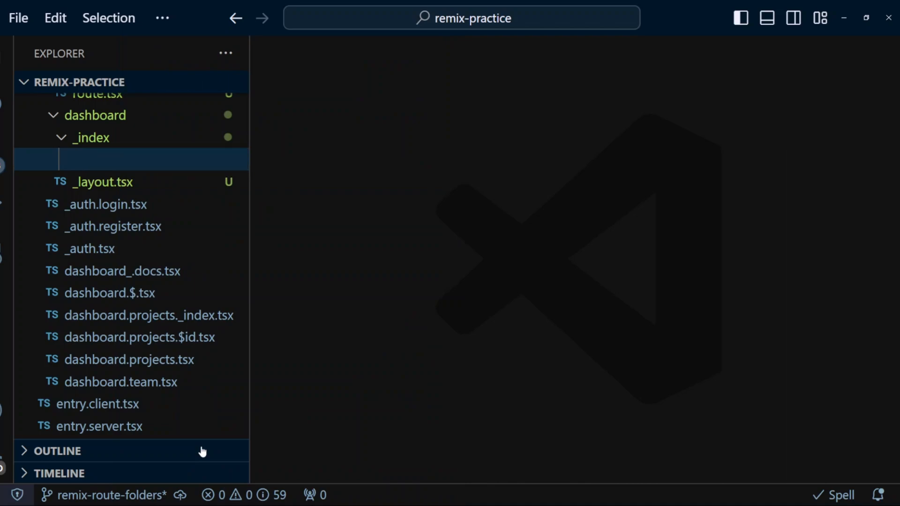
{"action": "scroll", "scroll_direction": "up", "scroll_amount": 3}
{"action": "type", "text": "route.tsx"}
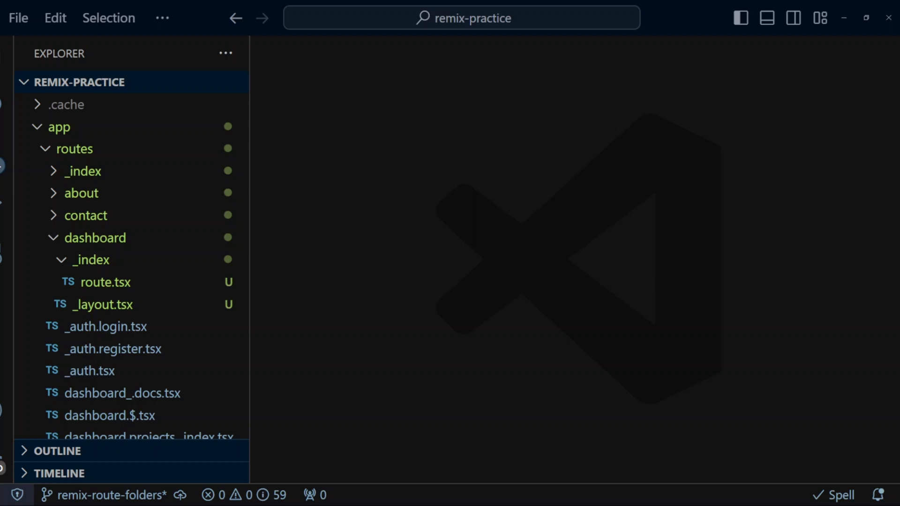
Finish renaming the dashboard/_index file to route.tsx, then begin renaming it again
{"action": "left_click", "coordinate": [105, 281]}
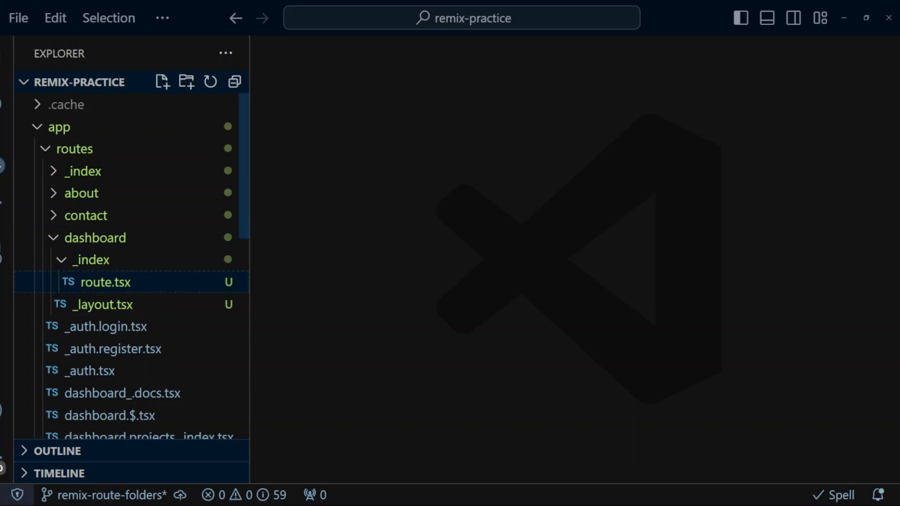
{"action": "left_click", "coordinate": [92, 259]}
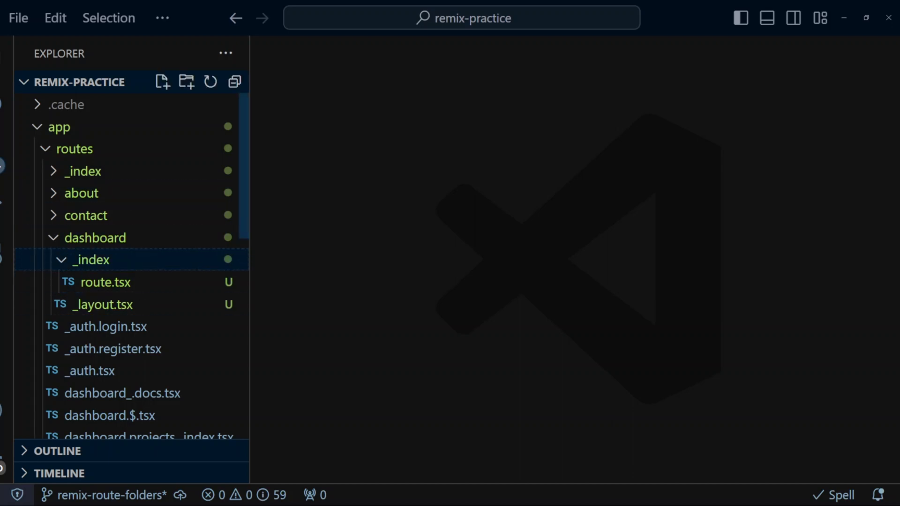
{"action": "left_click", "coordinate": [105, 282]}
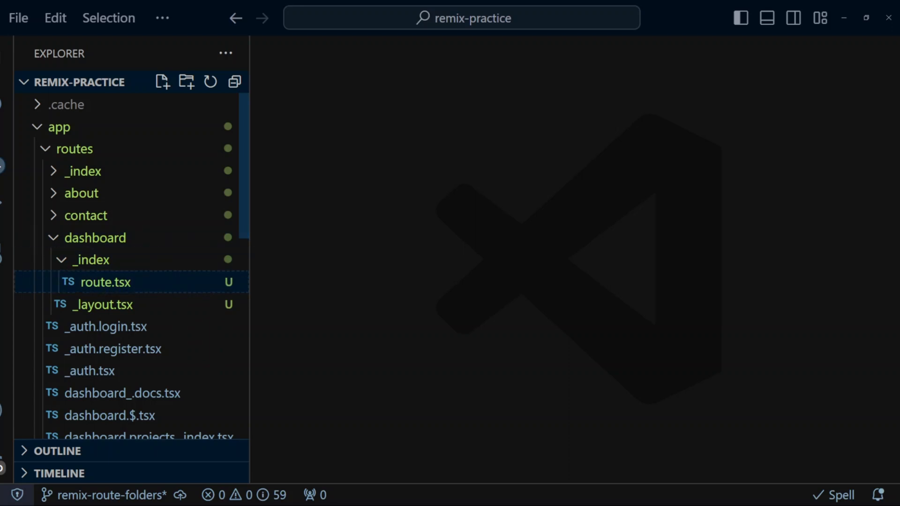
{"action": "right_click", "coordinate": [105, 281]}
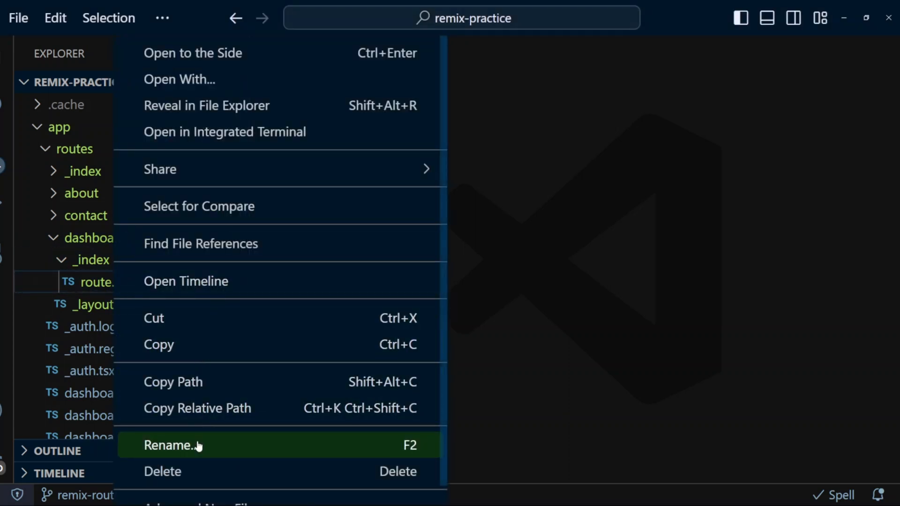
{"action": "left_click", "coordinate": [169, 445]}
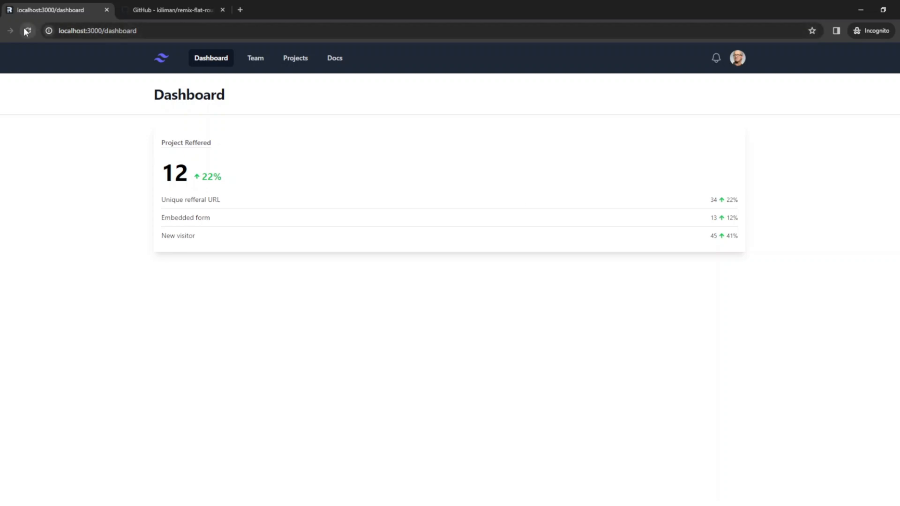
Reload localhost:3000/dashboard to check the Project Referred card after renaming to main.tsx
{"action": "left_click", "coordinate": [28, 30]}
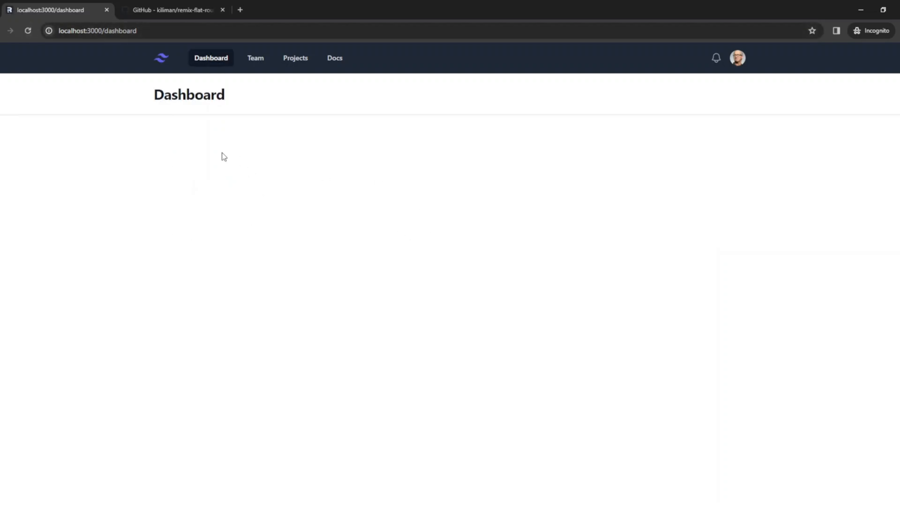
{"action": "mouse_move", "coordinate": [763, 475]}
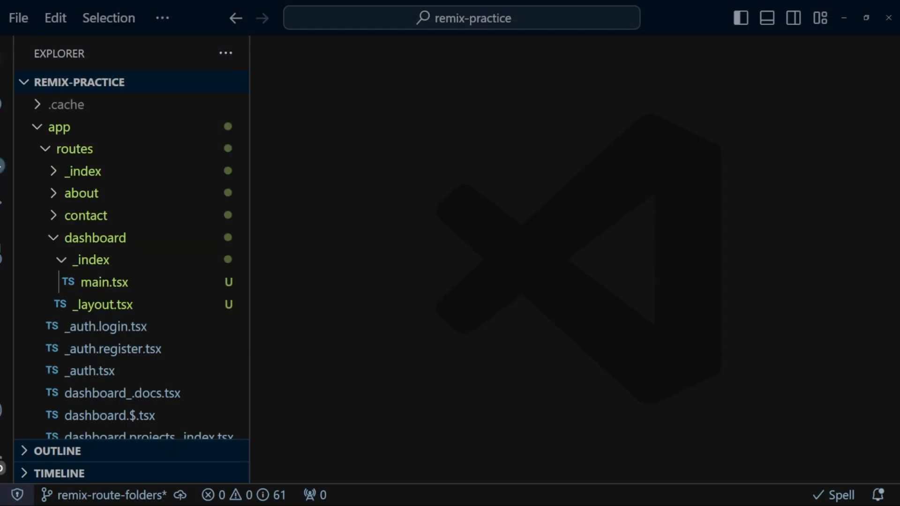
{"action": "right_click", "coordinate": [104, 282]}
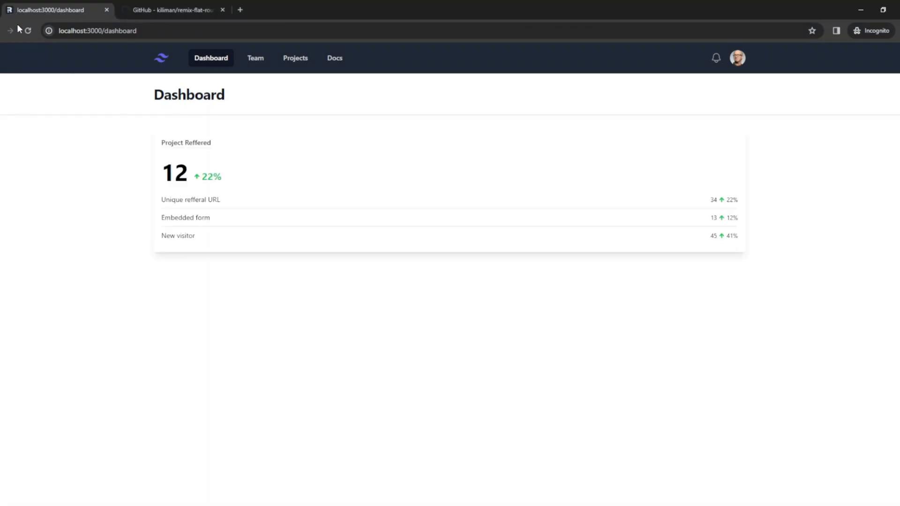
{"action": "mouse_move", "coordinate": [247, 115]}
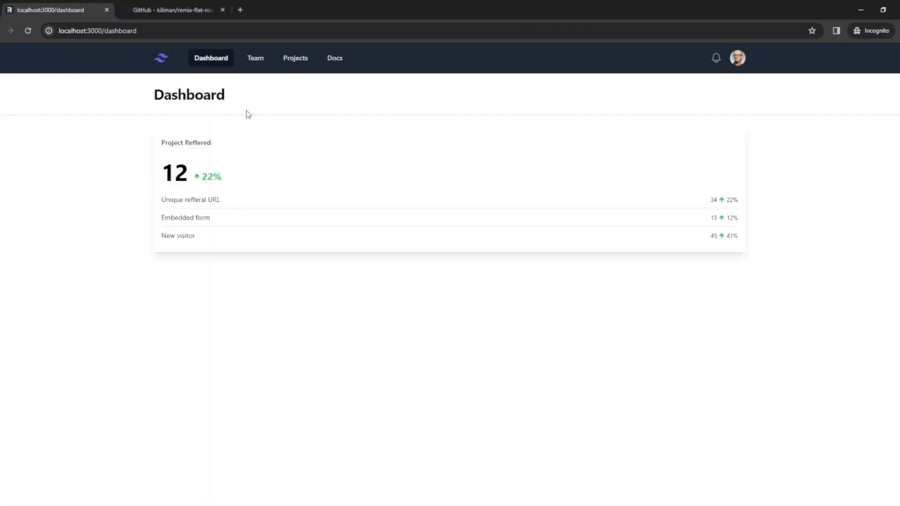
{"action": "mouse_move", "coordinate": [772, 482]}
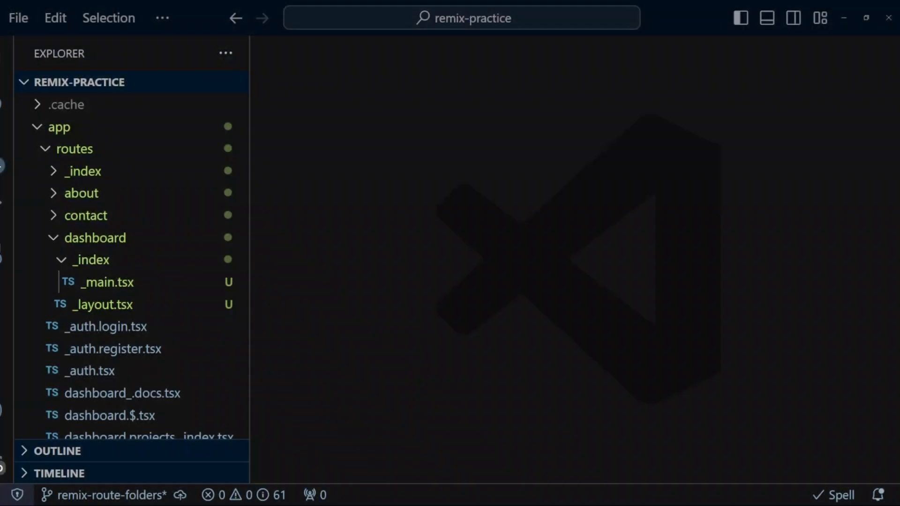
Rename _main.tsx in dashboard/_index to _route.tsx
{"action": "left_click", "coordinate": [107, 281]}
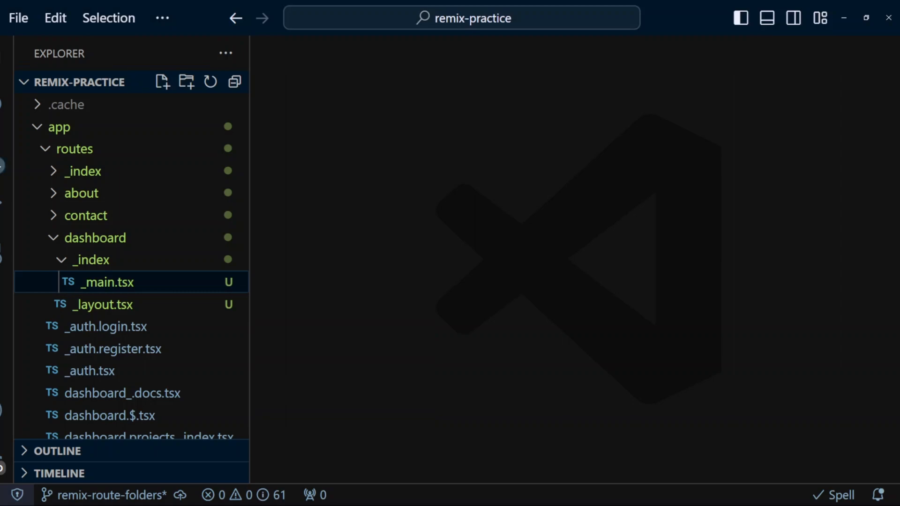
{"action": "right_click", "coordinate": [107, 282]}
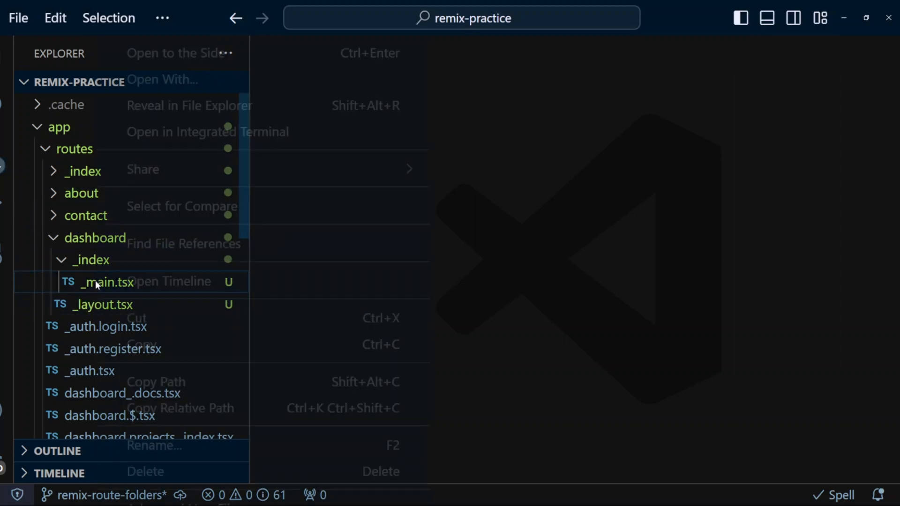
{"action": "left_click", "coordinate": [153, 445]}
{"action": "type", "text": "route"}
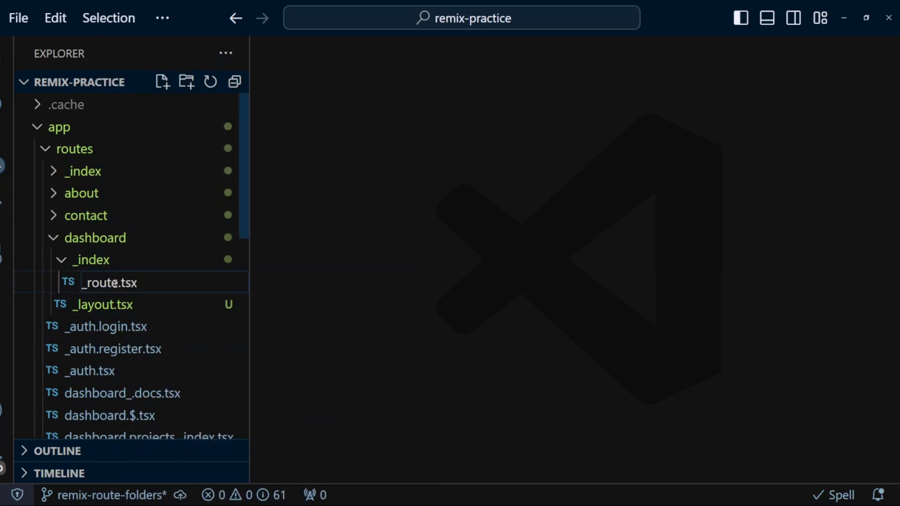
{"action": "left_click", "coordinate": [109, 282]}
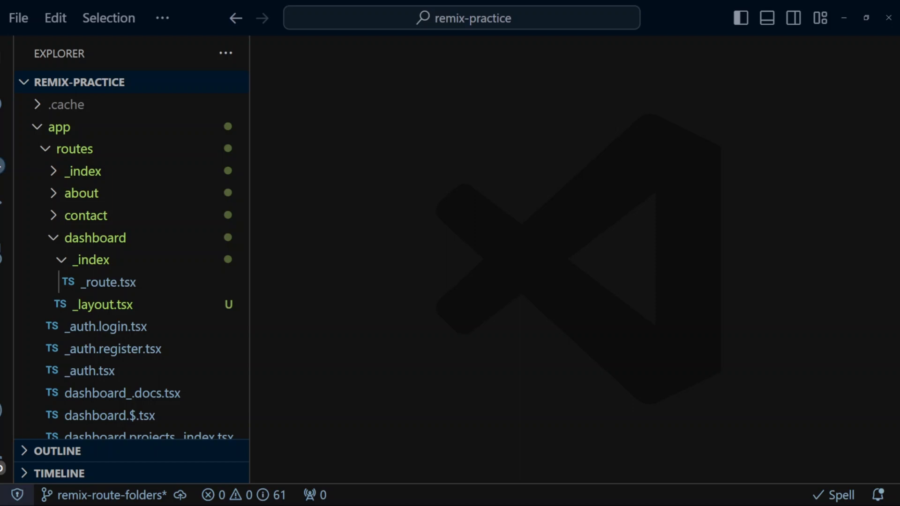
{"action": "left_click", "coordinate": [104, 304]}
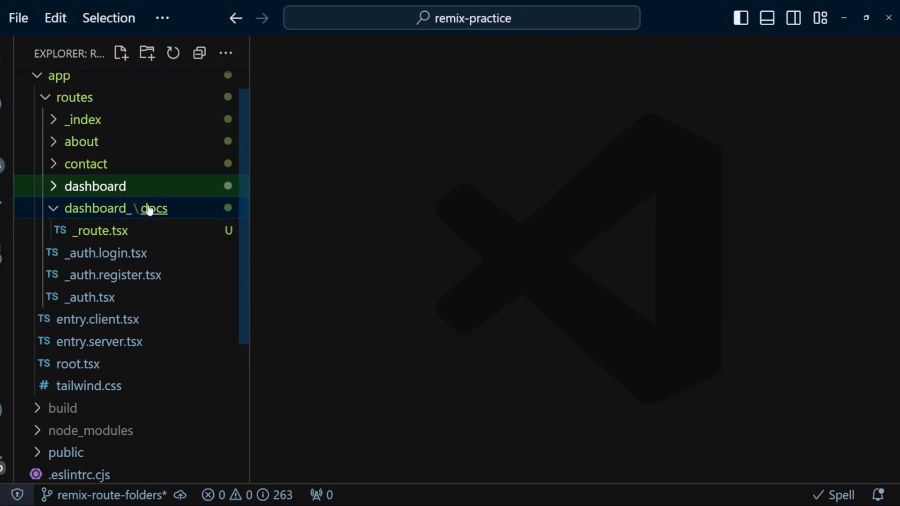
Create an '_auth+' folder under routes and move _auth.tsx into it
{"action": "scroll", "scroll_direction": "up", "scroll_amount": 3}
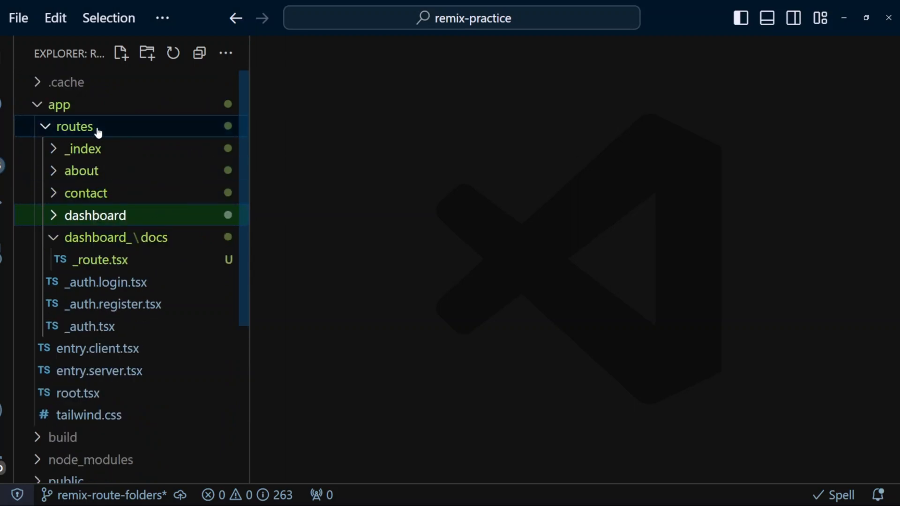
{"action": "left_click", "coordinate": [146, 53]}
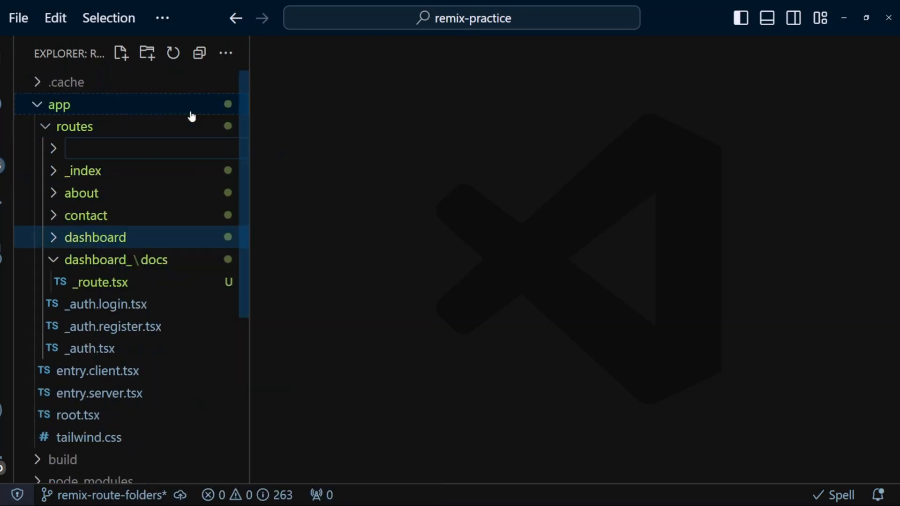
{"action": "type", "text": "_"}
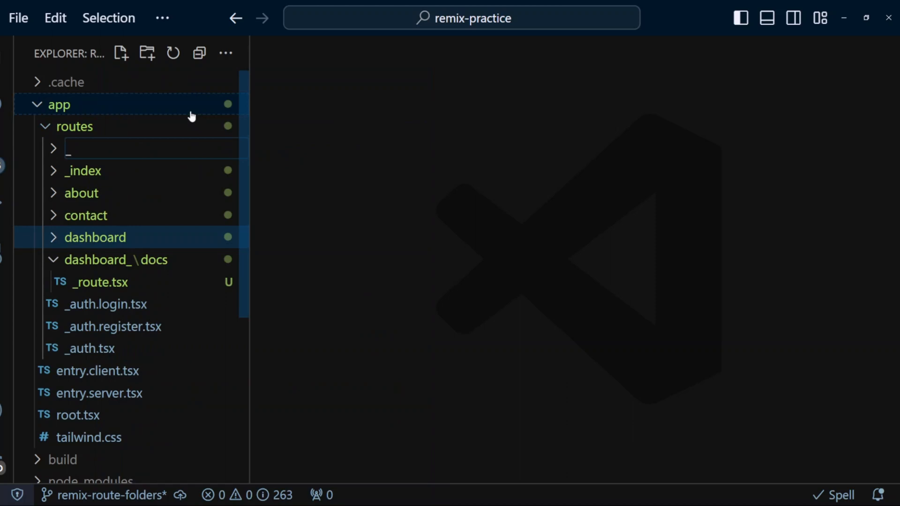
{"action": "type", "text": "_auth+"}
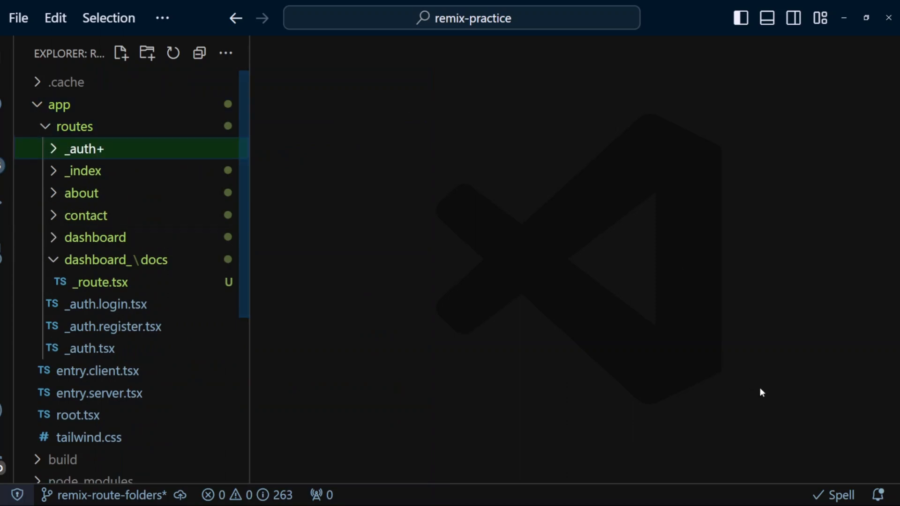
{"action": "left_click", "coordinate": [97, 371]}
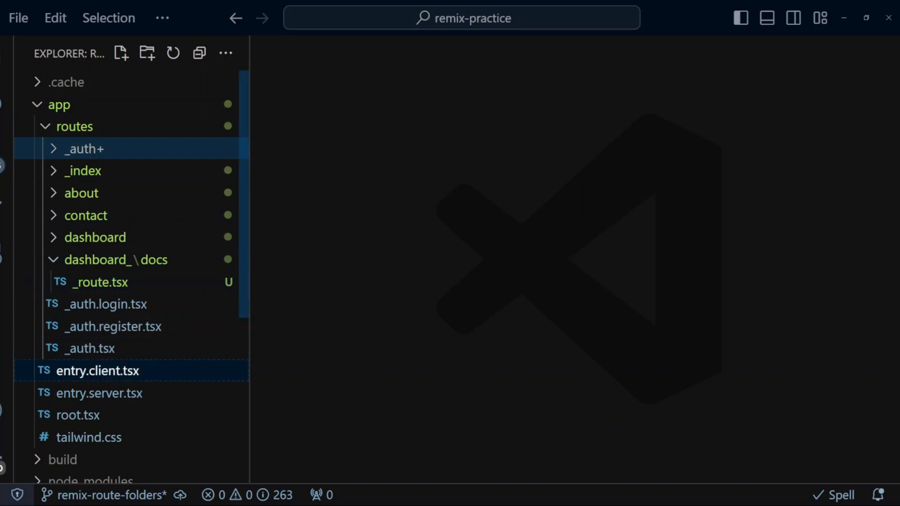
{"action": "left_click", "coordinate": [89, 348]}
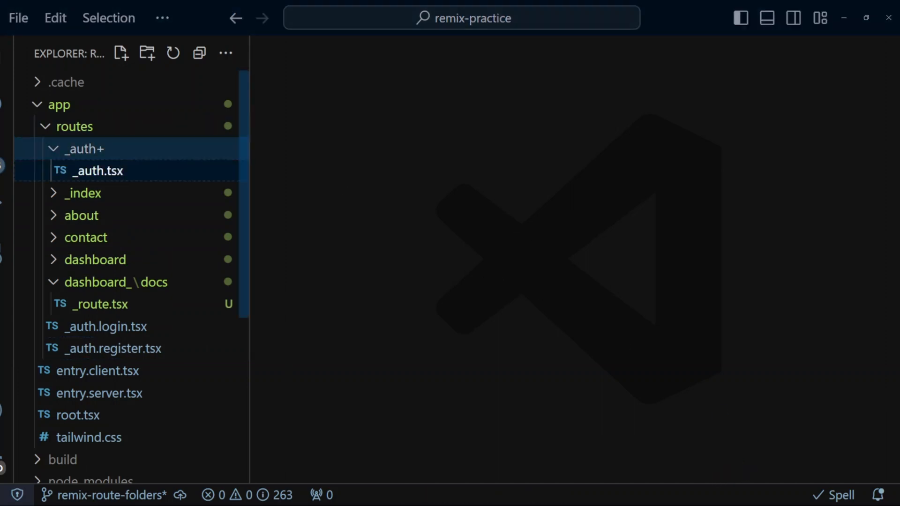
Rename _auth.tsx to _layout.tsx and move _auth.login.tsx and _auth.register.tsx into _auth+
{"action": "right_click", "coordinate": [98, 171]}
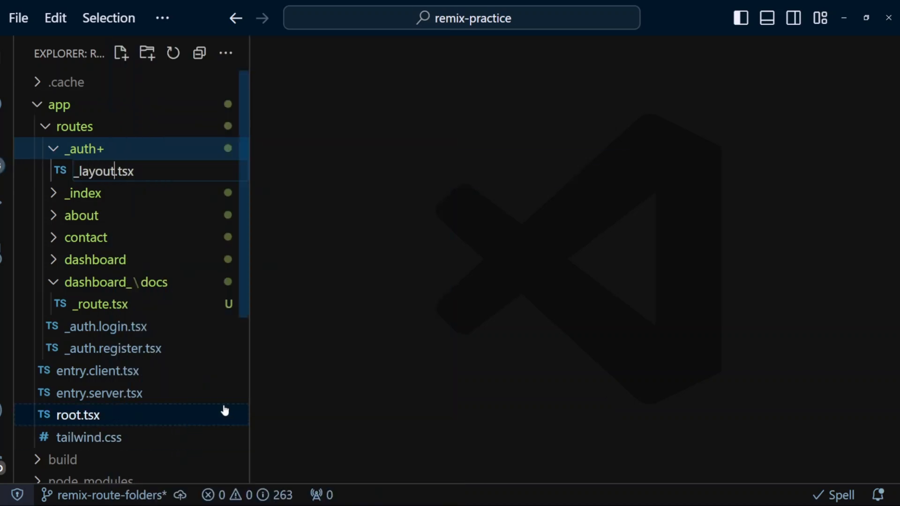
{"action": "left_click", "coordinate": [106, 326]}
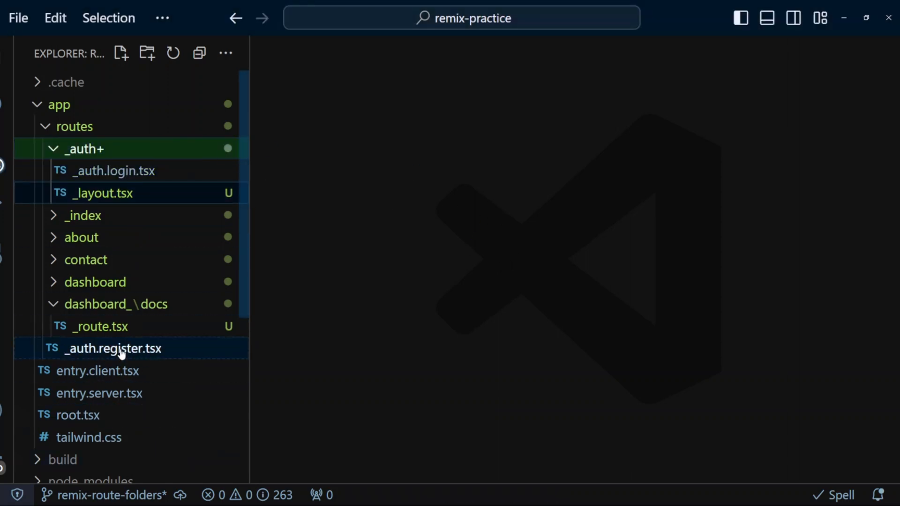
{"action": "left_click", "coordinate": [83, 148]}
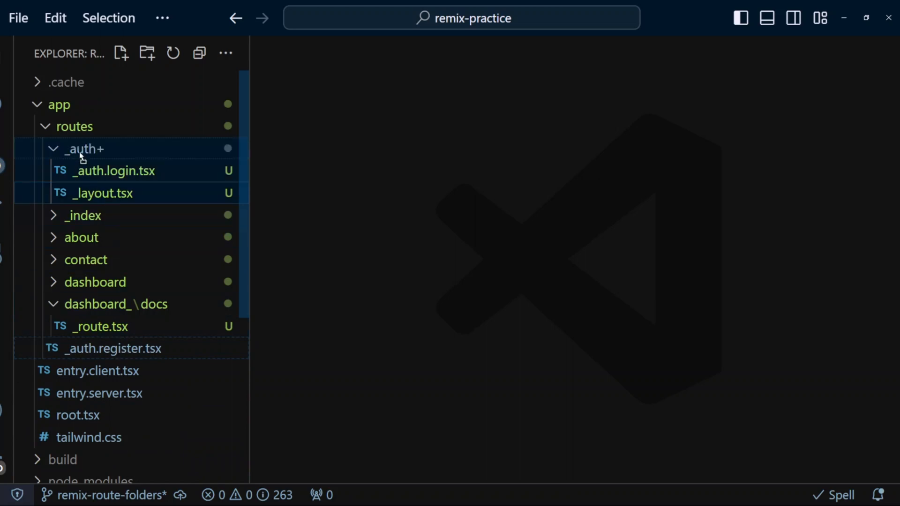
{"action": "left_click", "coordinate": [84, 148]}
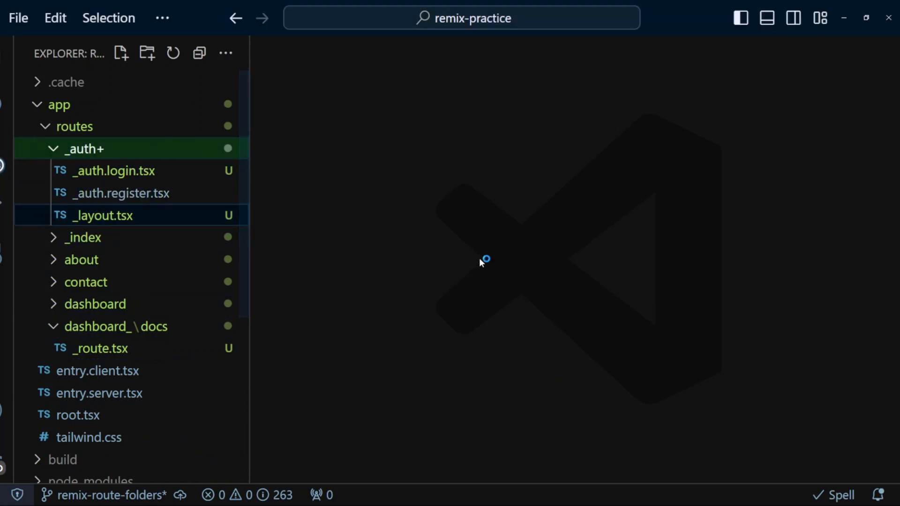
Rename _auth.login.tsx to login.tsx
{"action": "left_click", "coordinate": [113, 171]}
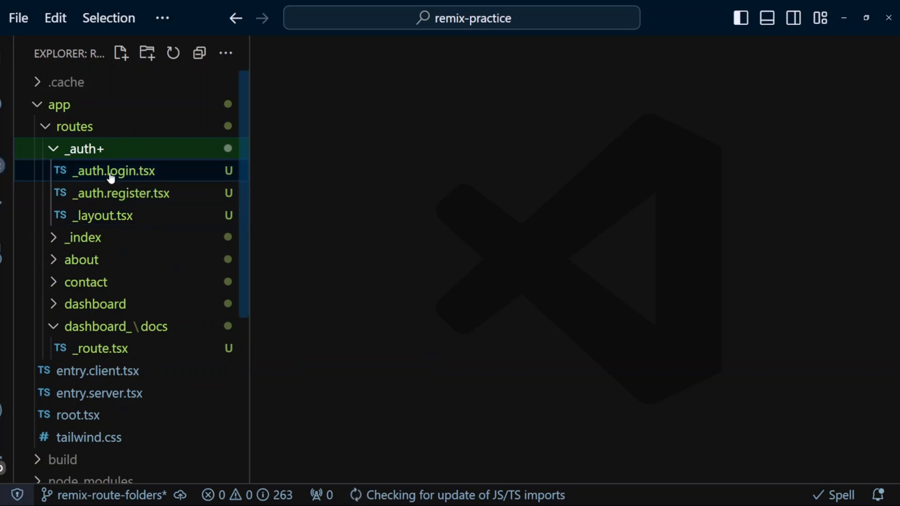
{"action": "right_click", "coordinate": [113, 171]}
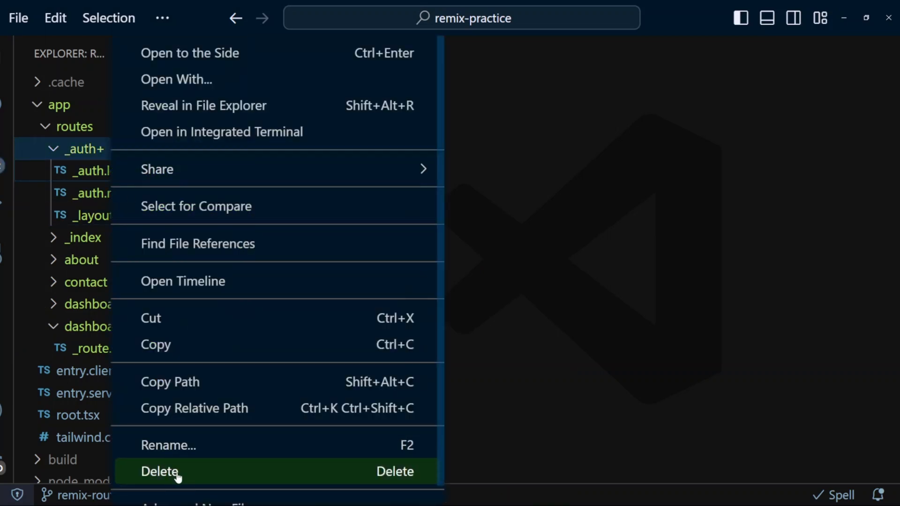
{"action": "left_click", "coordinate": [168, 445]}
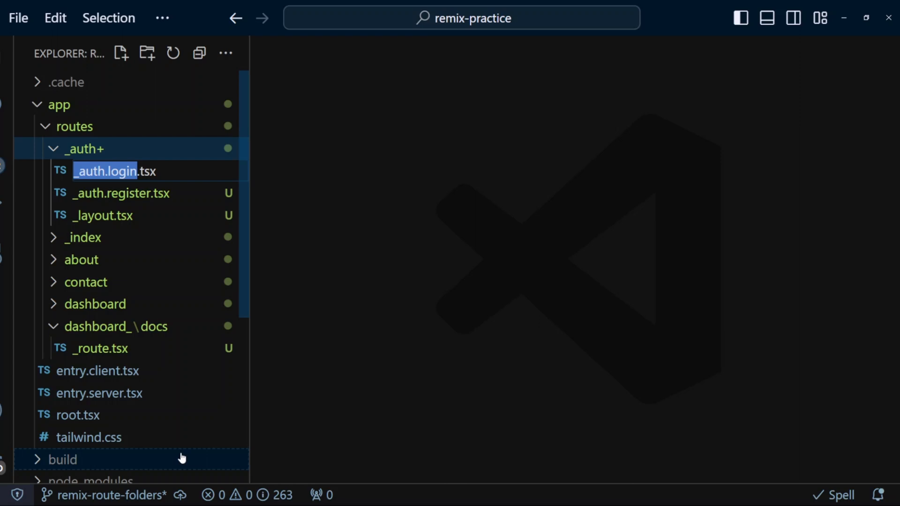
{"action": "type", "text": "login.tsx"}
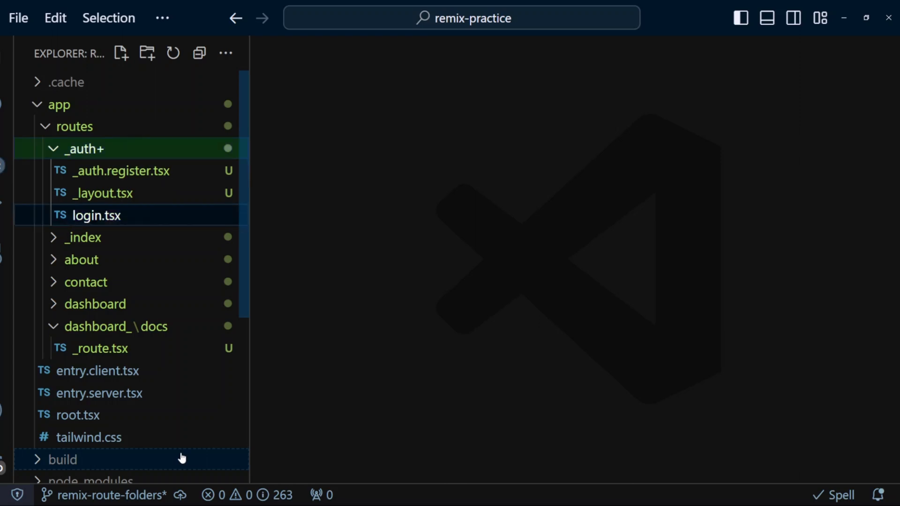
Rename _auth.register.tsx to register.tsx
{"action": "right_click", "coordinate": [96, 215]}
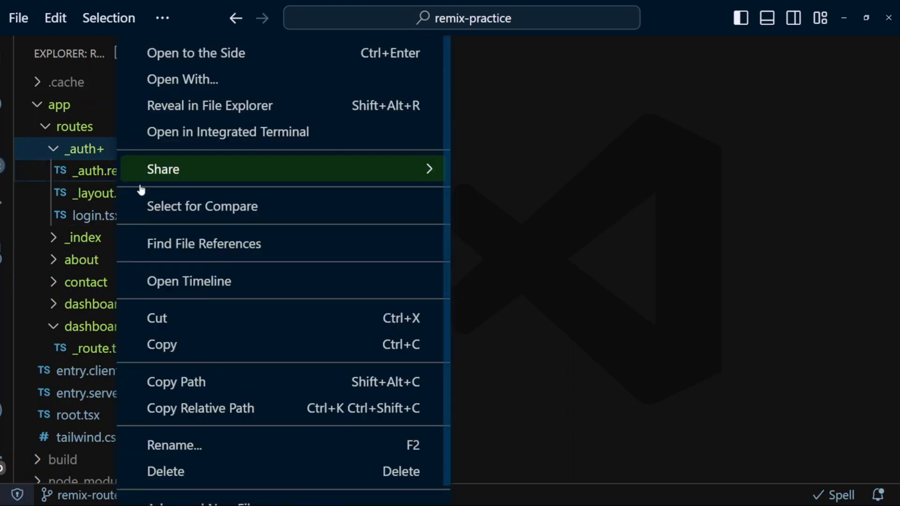
{"action": "left_click", "coordinate": [175, 444]}
{"action": "type", "text": "register.tsx"}
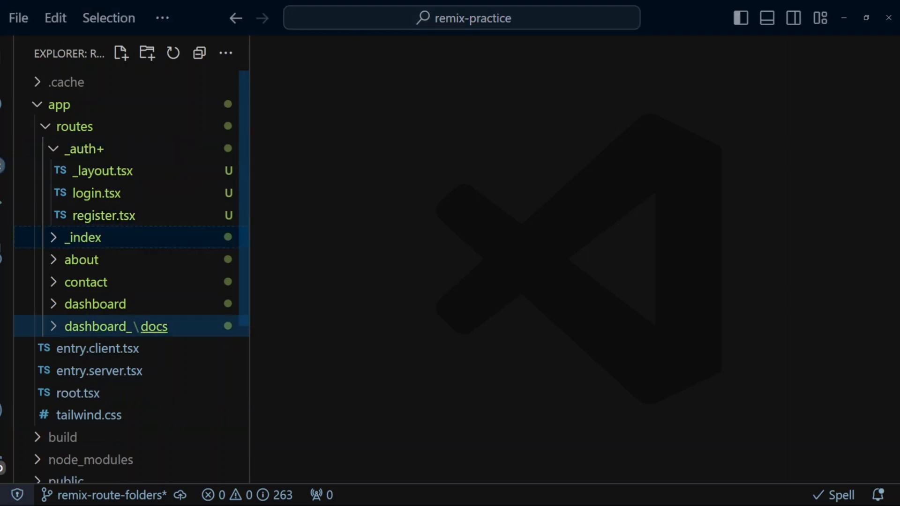
{"action": "left_click", "coordinate": [95, 193]}
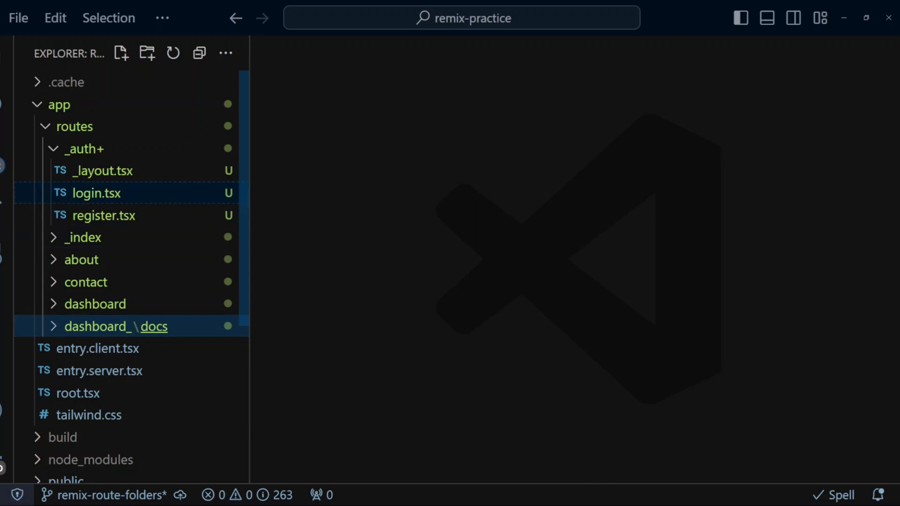
{"action": "left_click", "coordinate": [83, 148]}
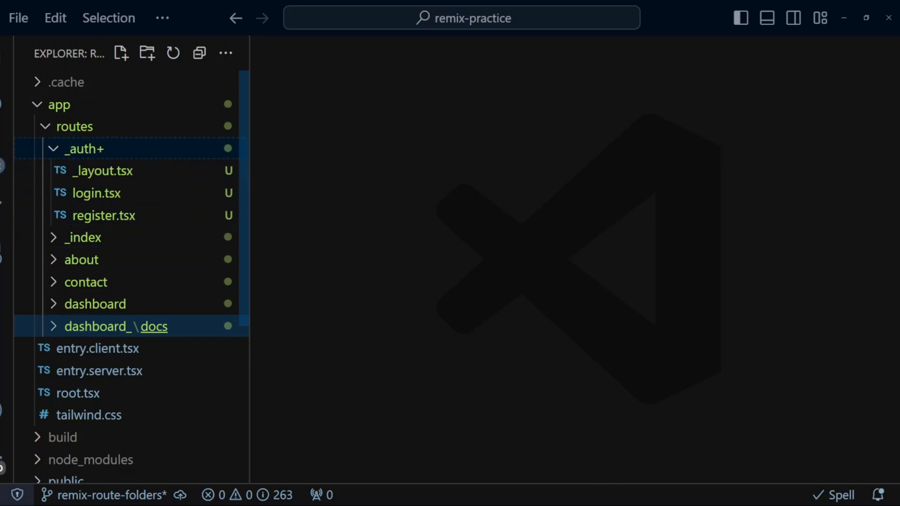
In Chrome, open Log in from the localhost:3000 home page, then follow Sign up Here
{"action": "left_click", "coordinate": [96, 192]}
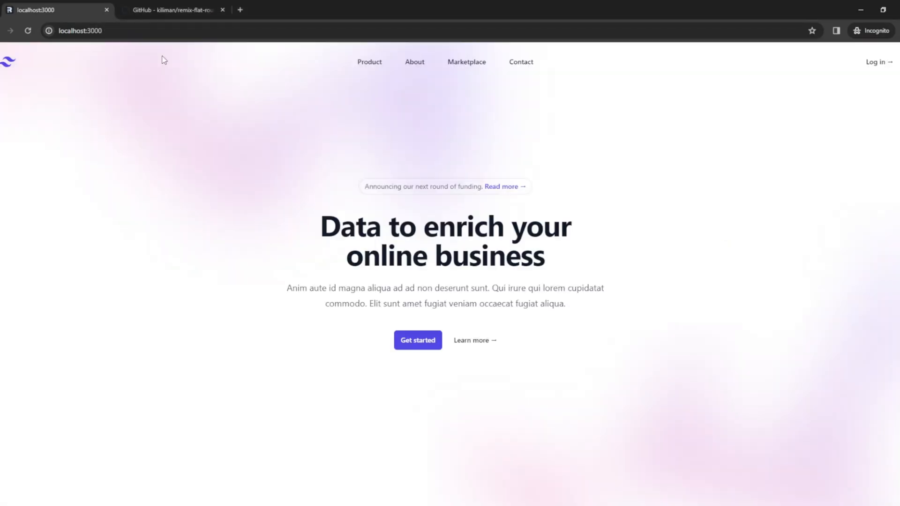
{"action": "left_click", "coordinate": [877, 62]}
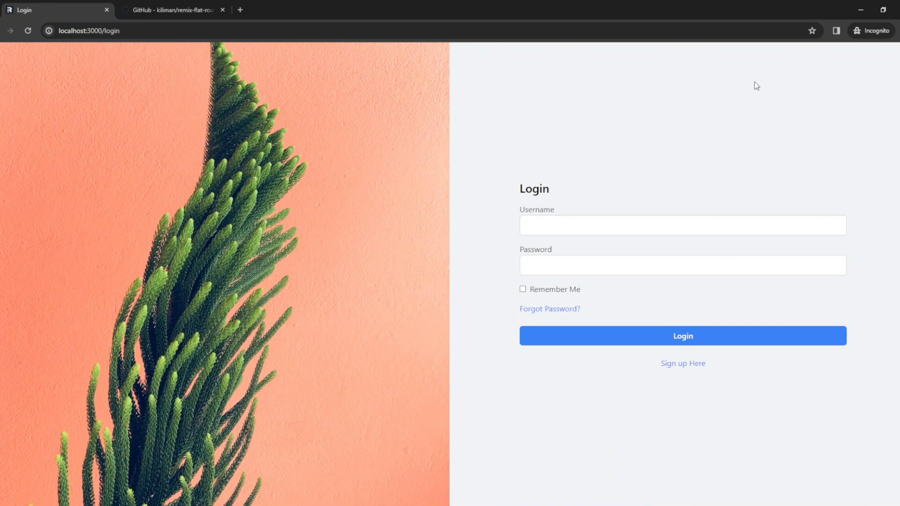
{"action": "mouse_move", "coordinate": [624, 179]}
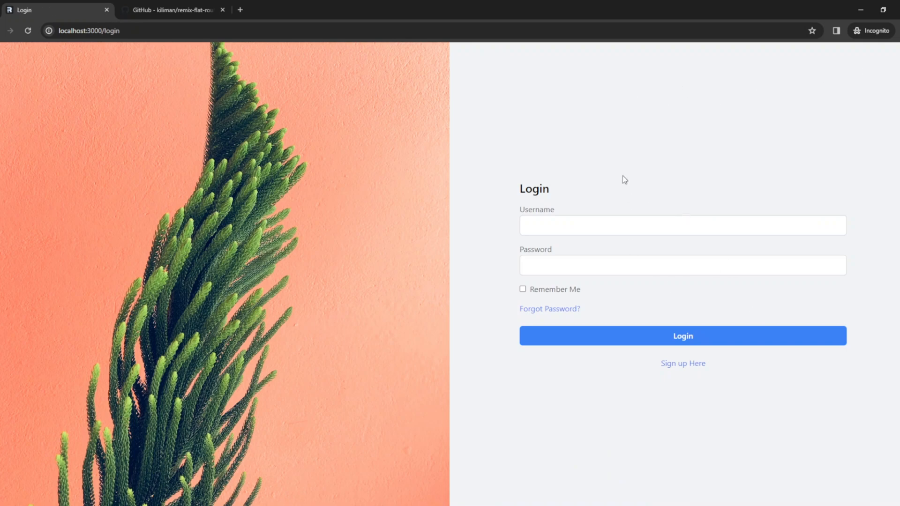
{"action": "mouse_move", "coordinate": [682, 363]}
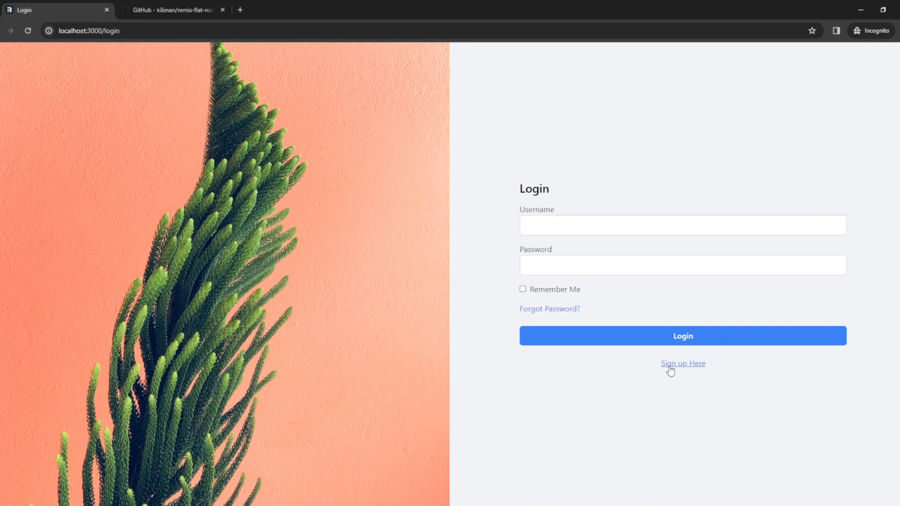
{"action": "left_click", "coordinate": [682, 363]}
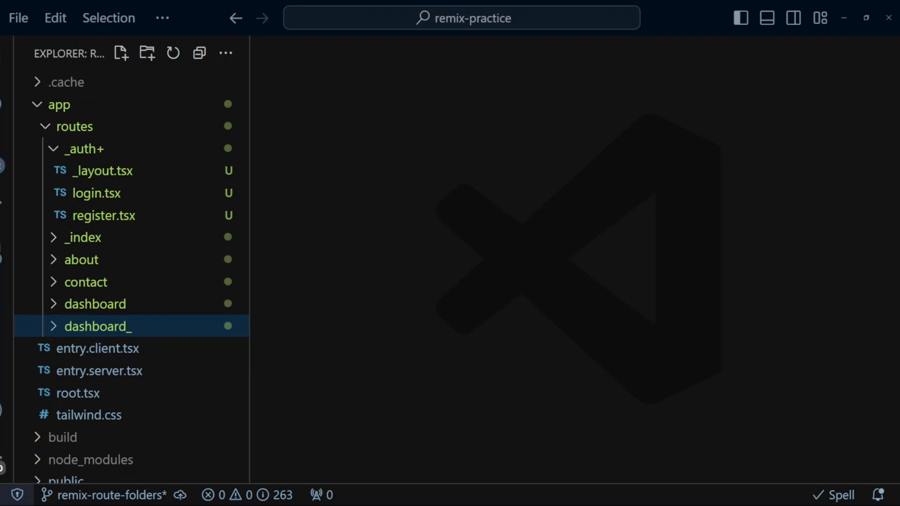
{"action": "mouse_move", "coordinate": [6, 105]}
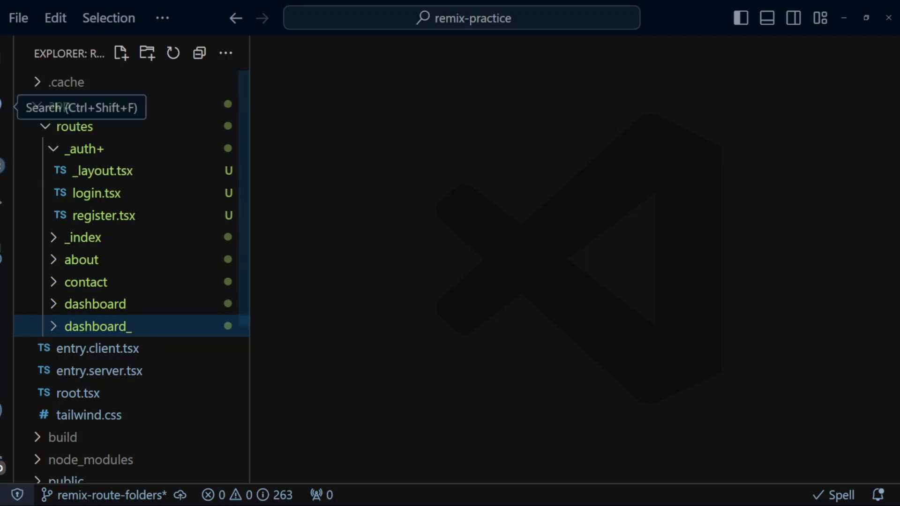
Collapse the _auth+ folder and return to the remix-flat-routes README in Chrome
{"action": "left_click", "coordinate": [82, 149]}
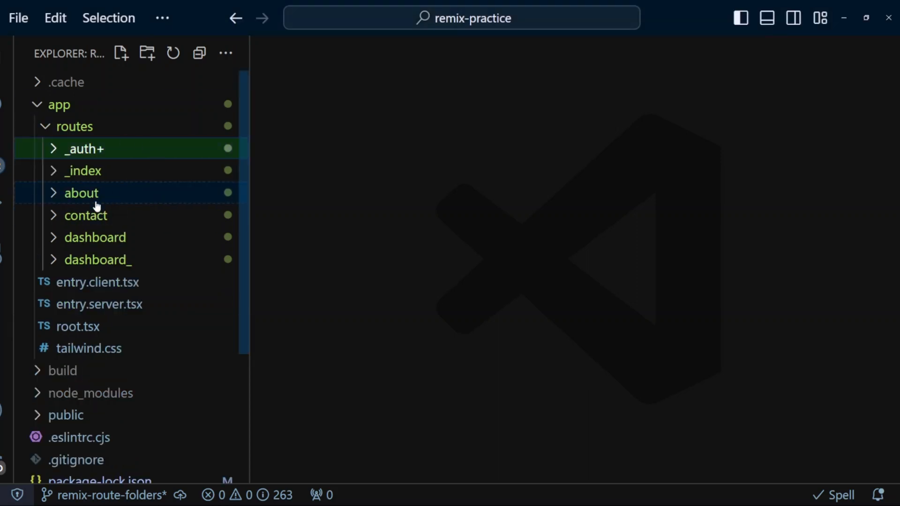
{"action": "left_click", "coordinate": [166, 10]}
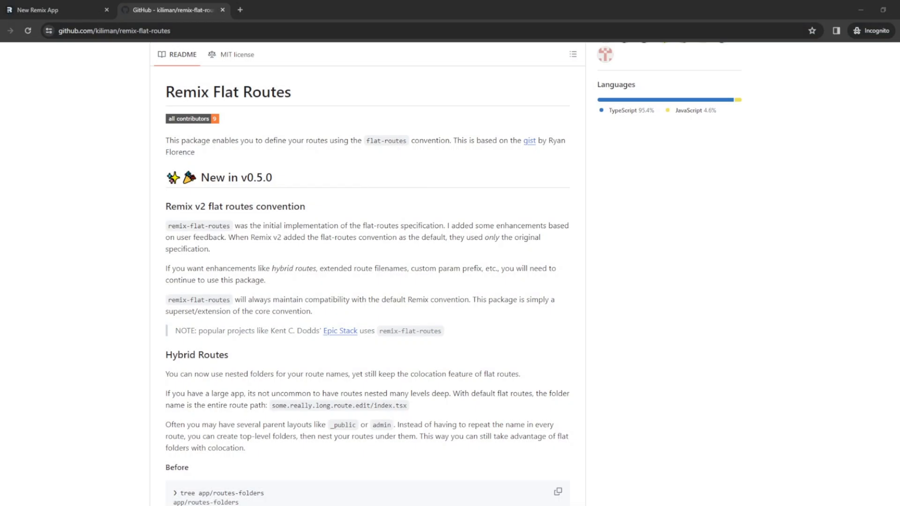